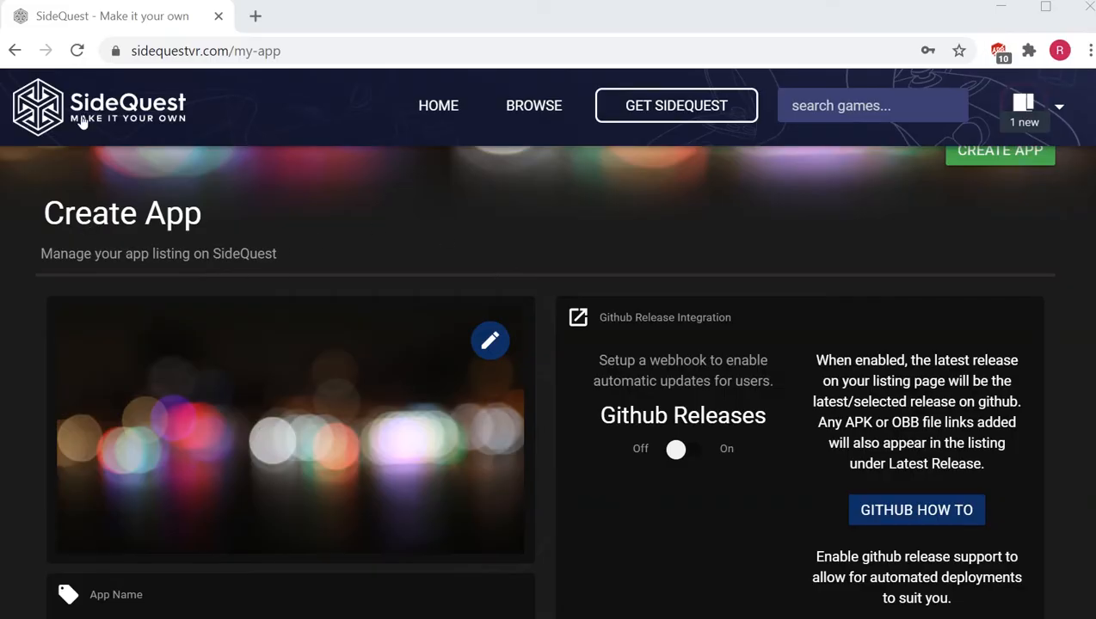
pyautogui.moveTo(190, 226)
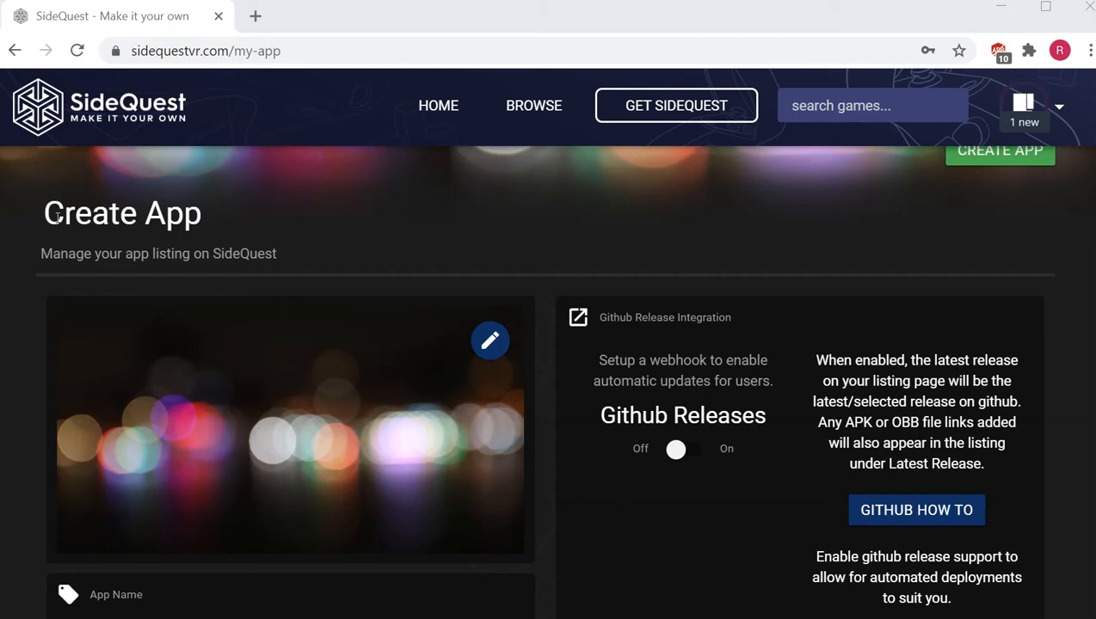
pyautogui.moveTo(213, 217)
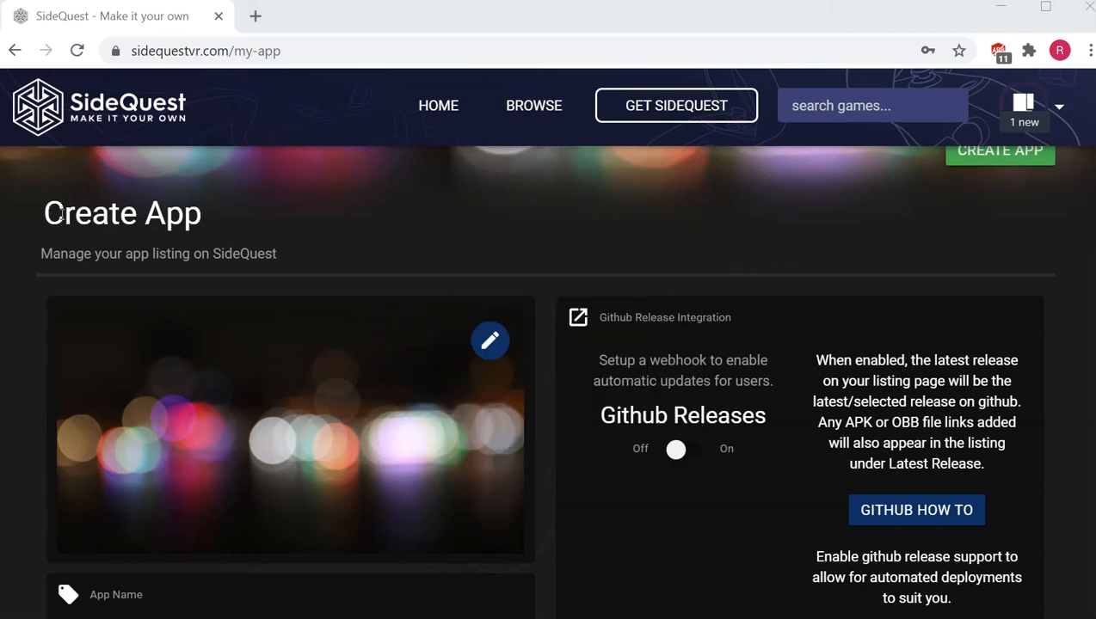
pyautogui.moveTo(640, 482)
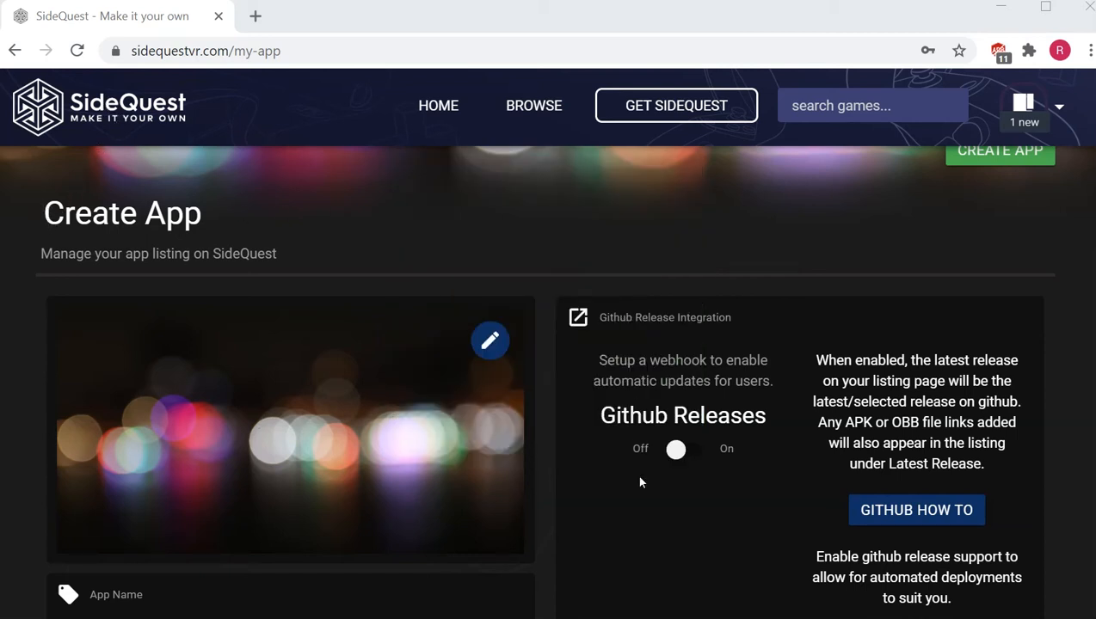
# Step: Scroll the Create App form down to the Version Code, download URLs, Early Access and Itch.io sections
pyautogui.scroll(-3)
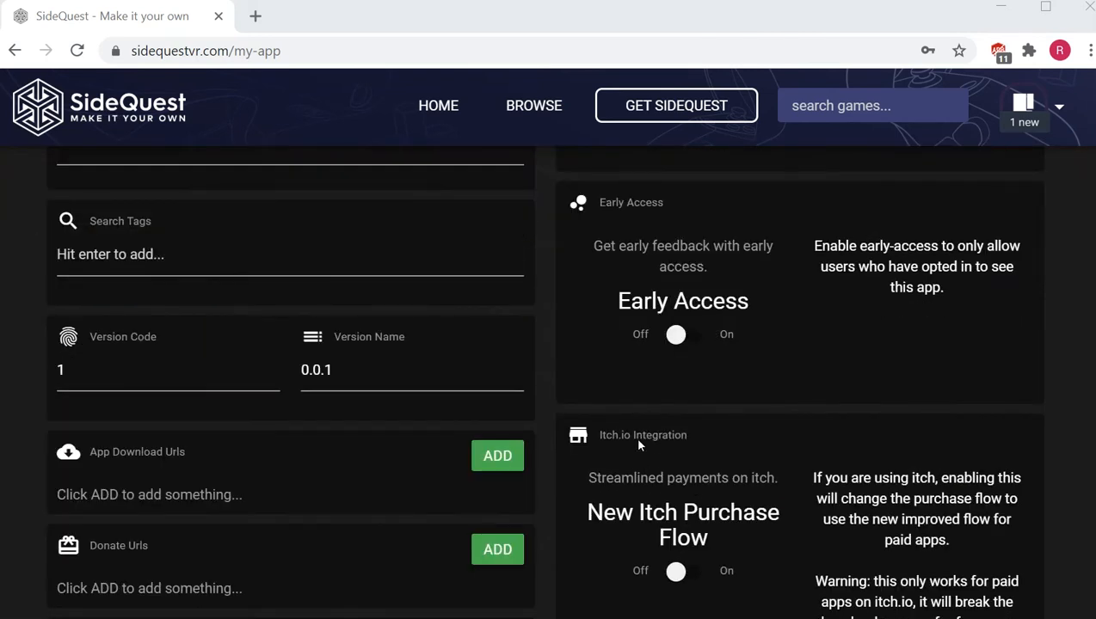
pyautogui.moveTo(651, 452)
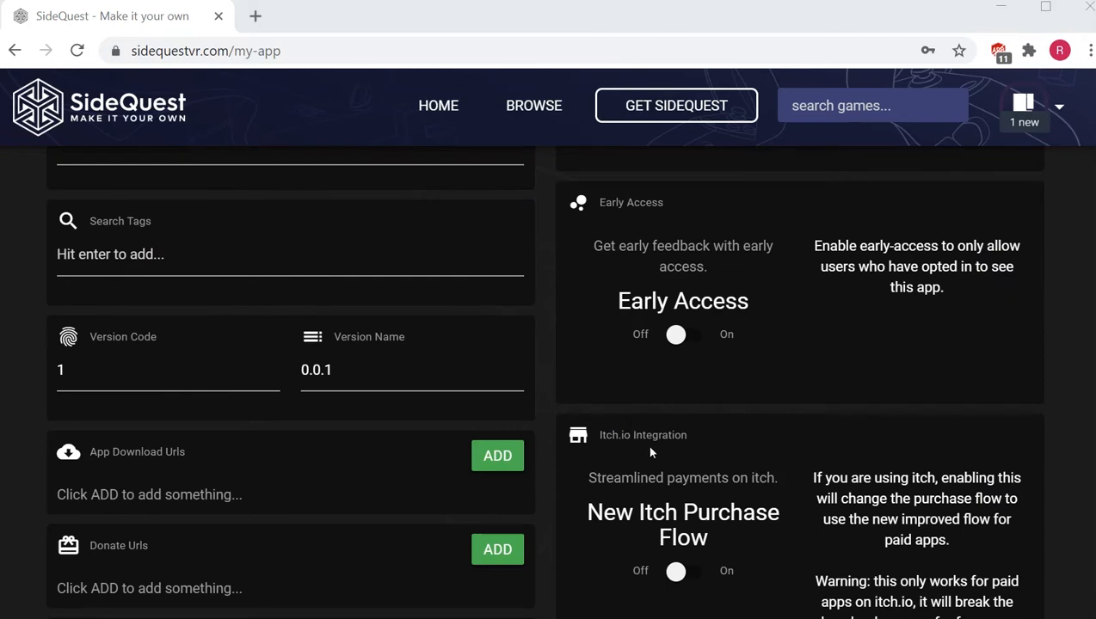
pyautogui.moveTo(585, 402)
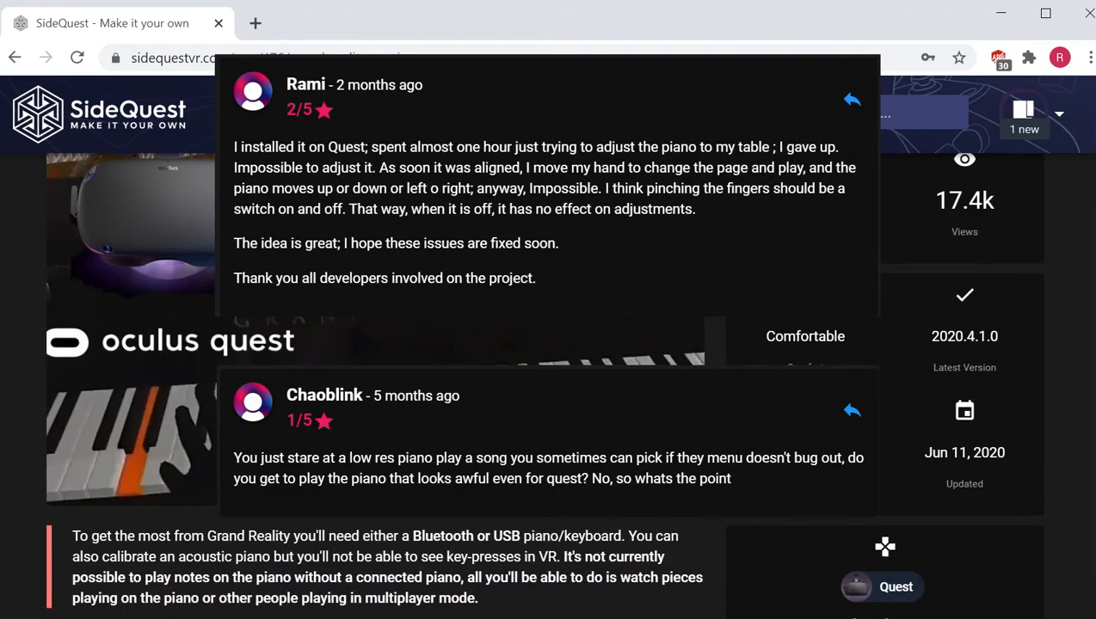
# Step: Scroll the Grand Reality store page to its description, reviews, device support and package name
pyautogui.scroll(-3)
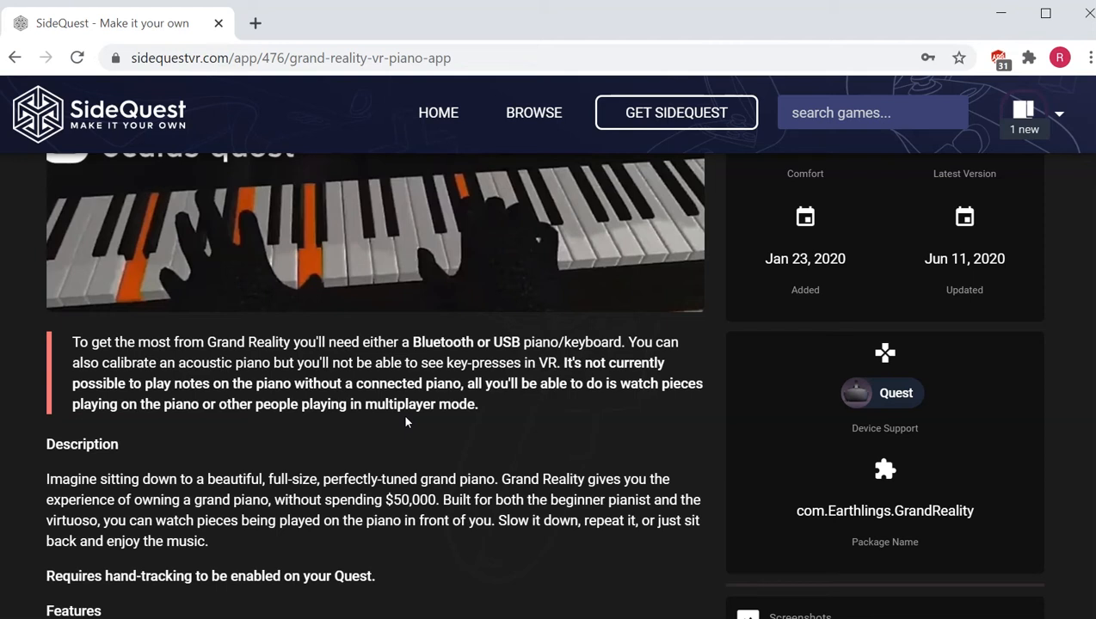
pyautogui.moveTo(374, 401)
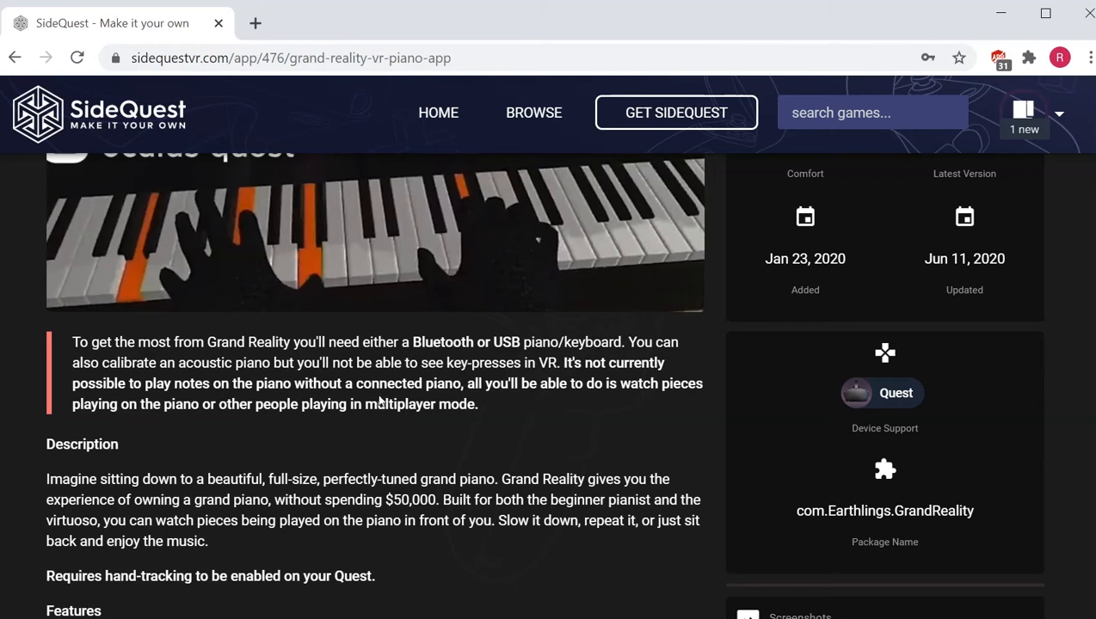
pyautogui.moveTo(491, 415)
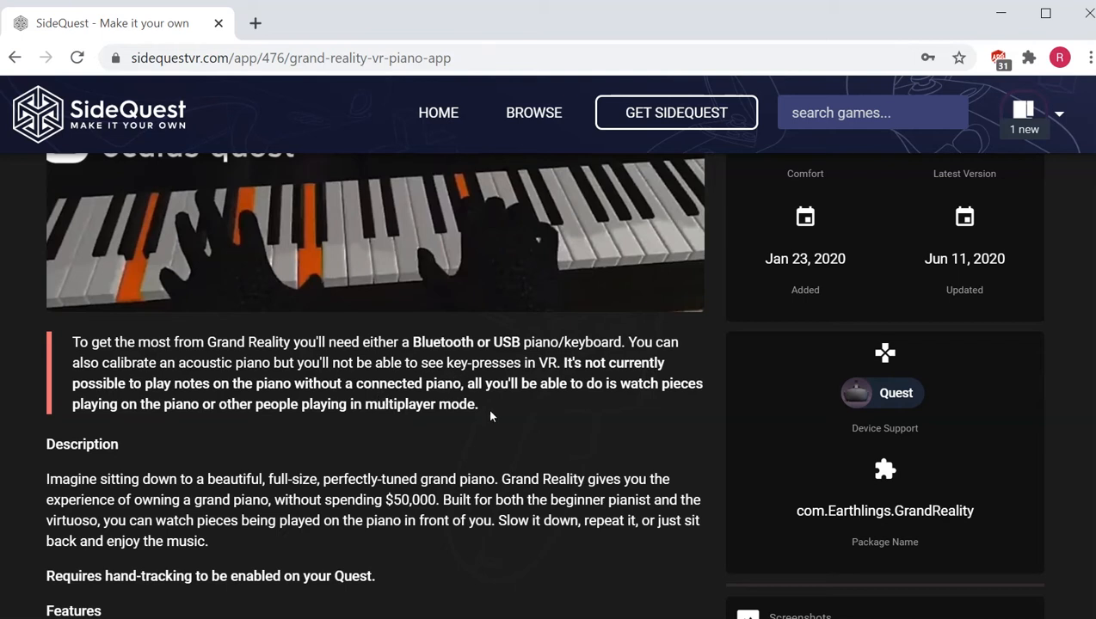
pyautogui.moveTo(478, 405)
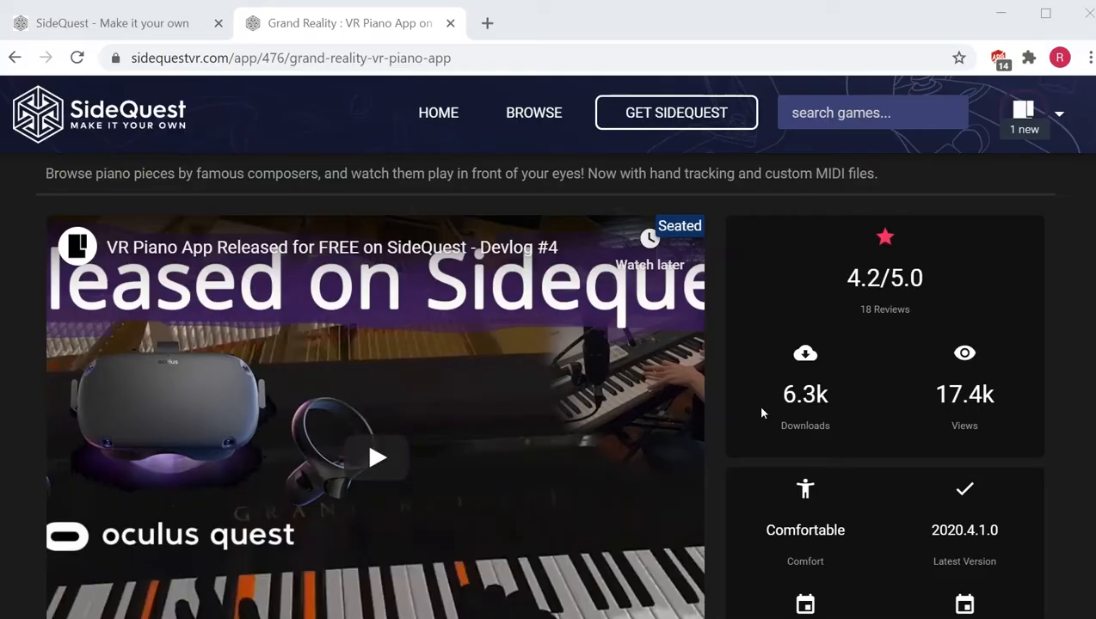
pyautogui.moveTo(270, 235)
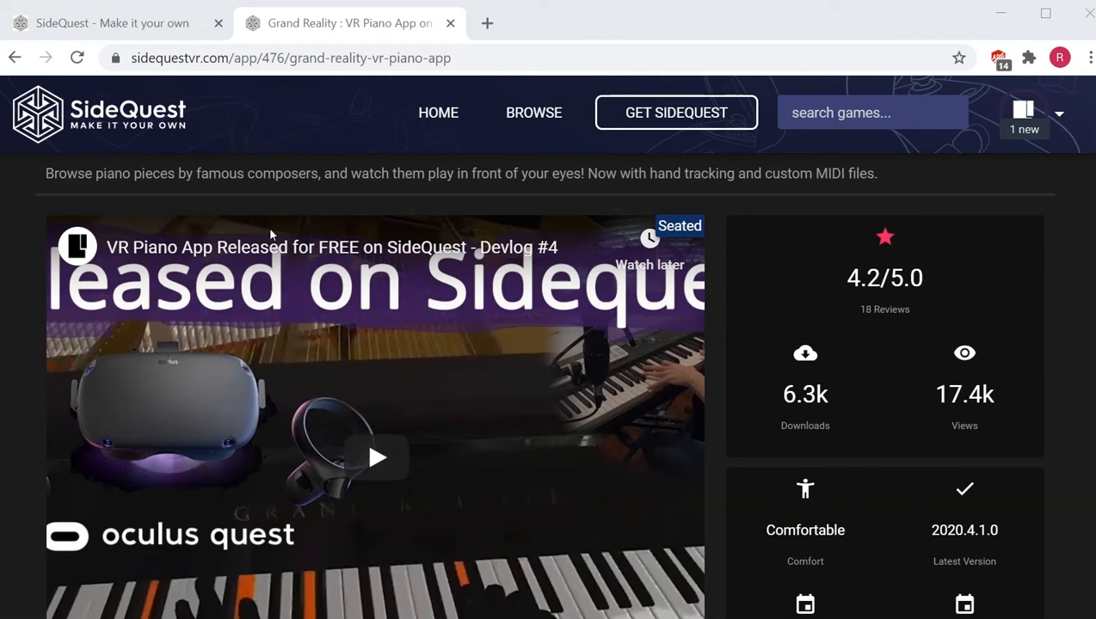
pyautogui.moveTo(804, 394)
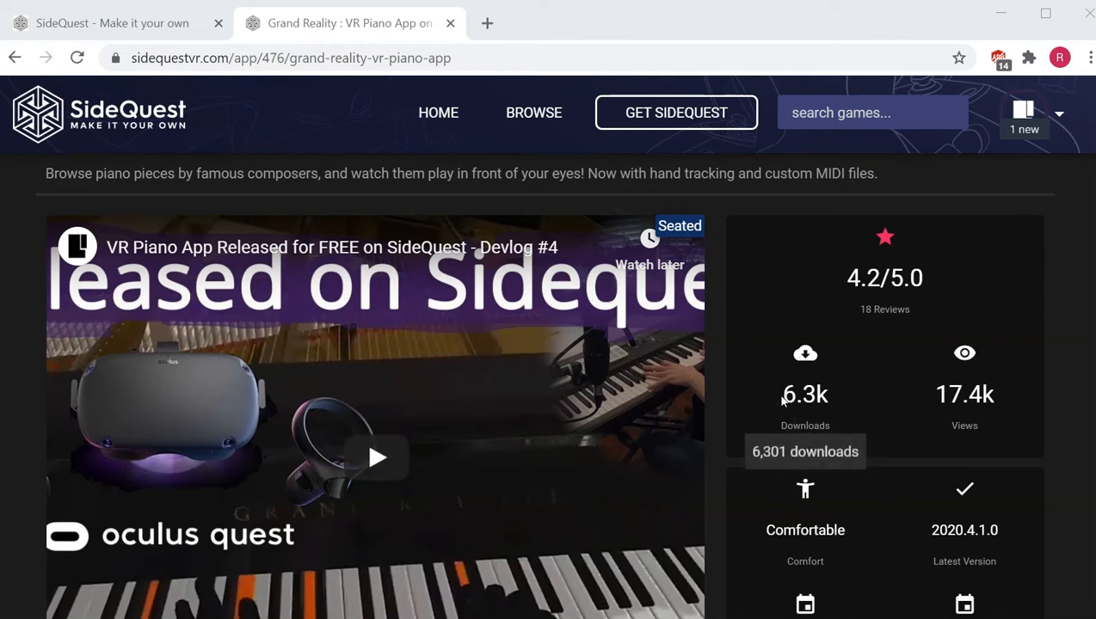
pyautogui.moveTo(997, 393)
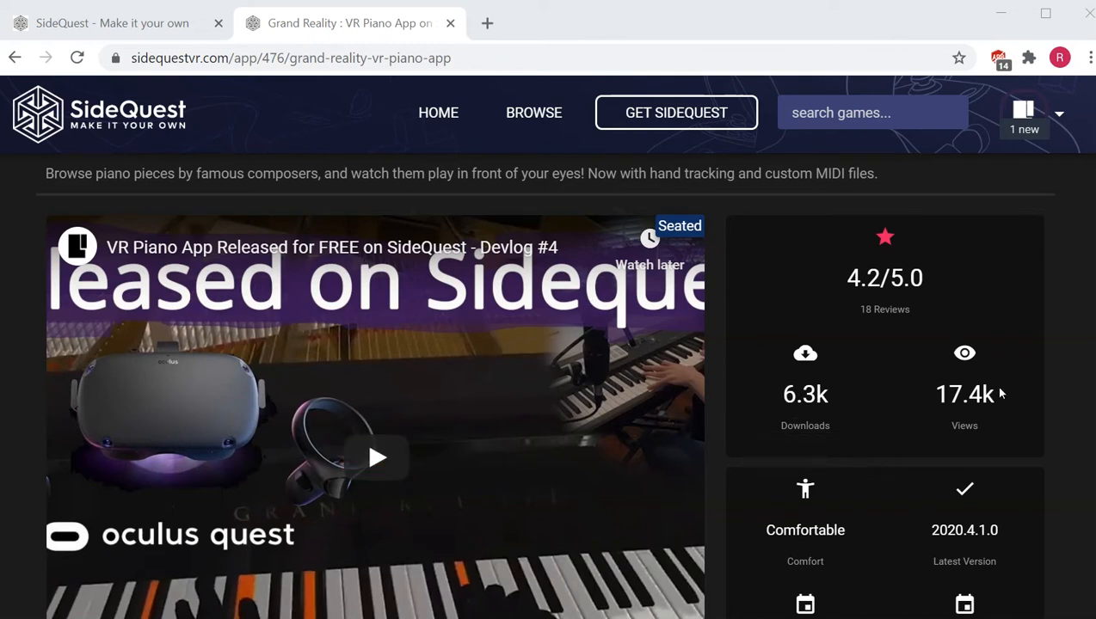
pyautogui.moveTo(1000, 416)
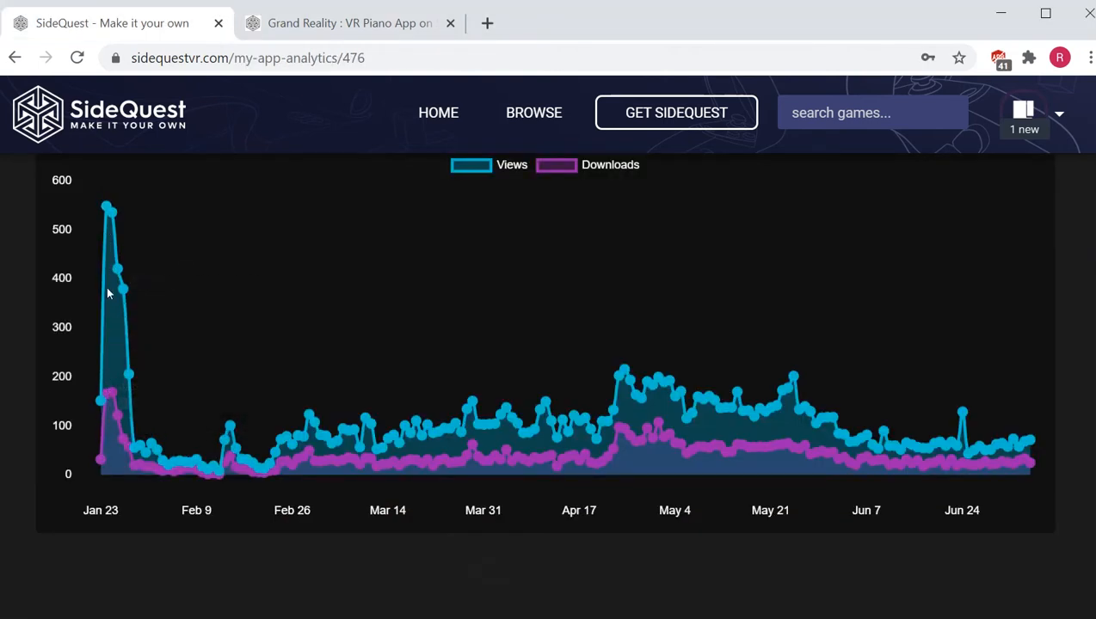
pyautogui.moveTo(110, 463)
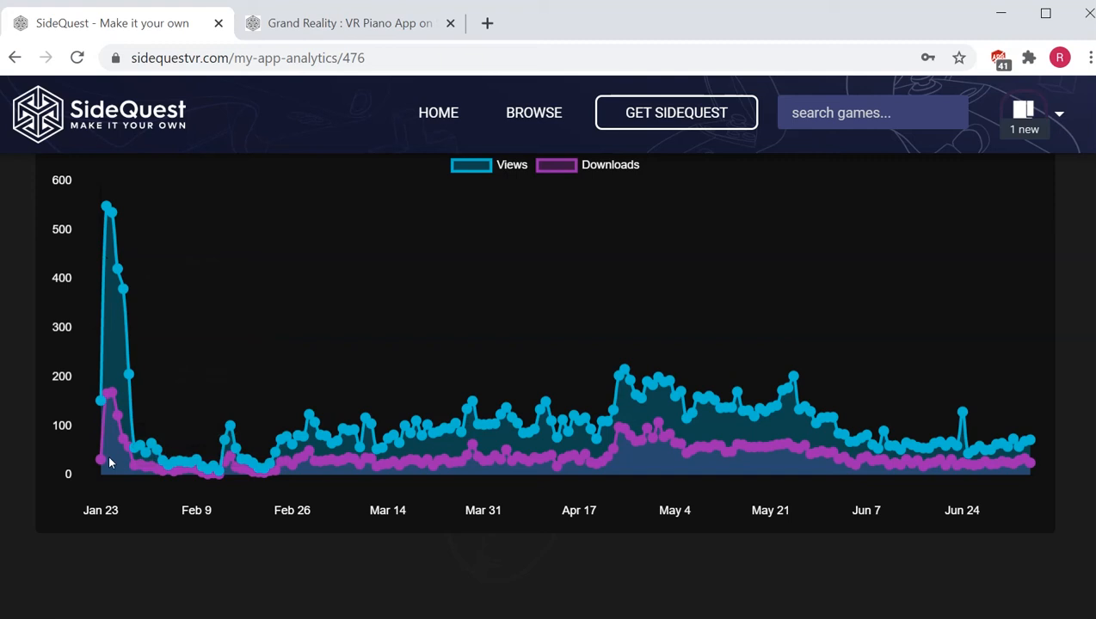
pyautogui.moveTo(120, 373)
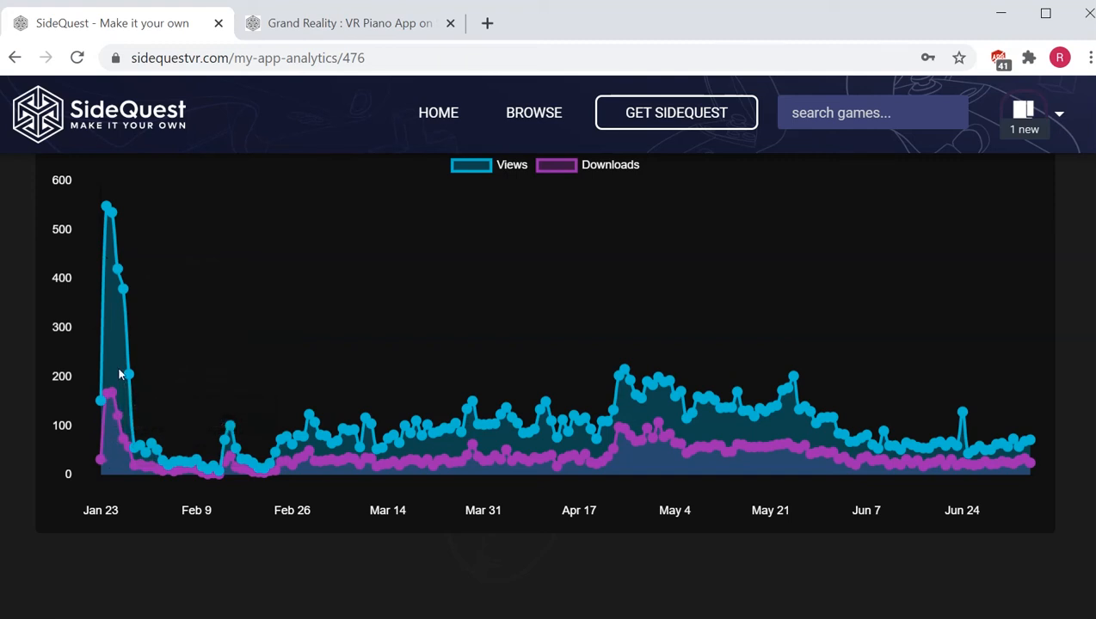
pyautogui.moveTo(144, 334)
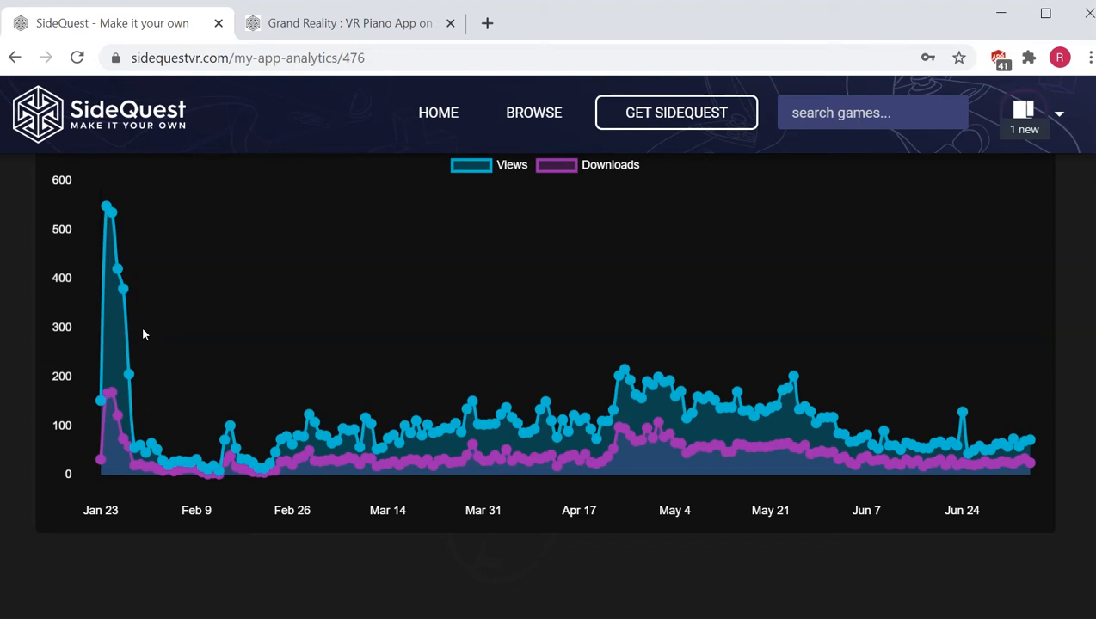
pyautogui.moveTo(623, 374)
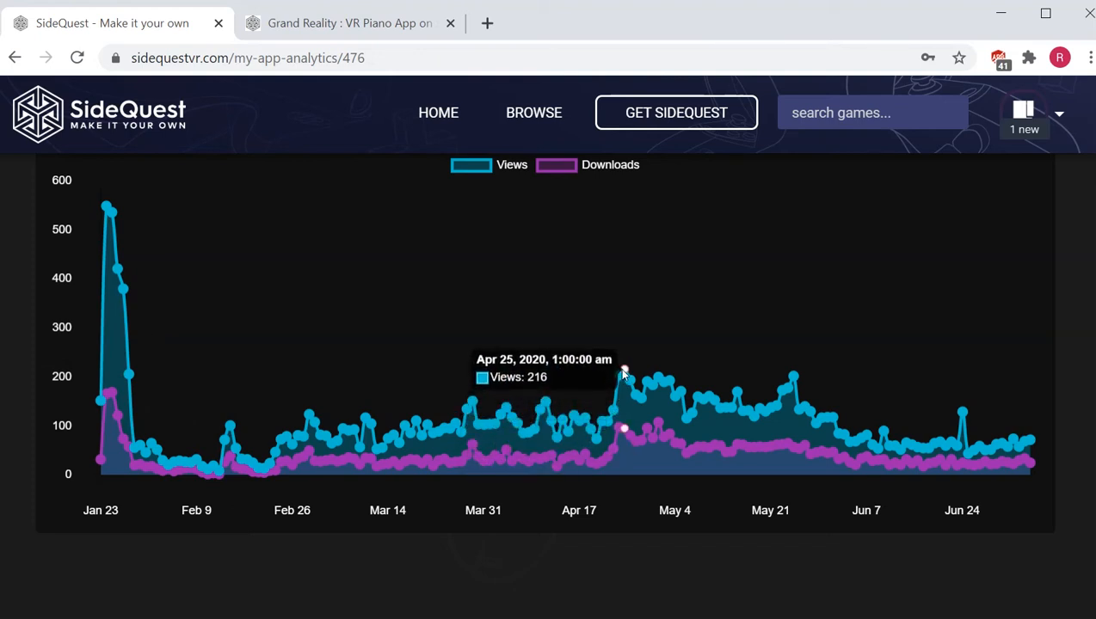
pyautogui.moveTo(618, 381)
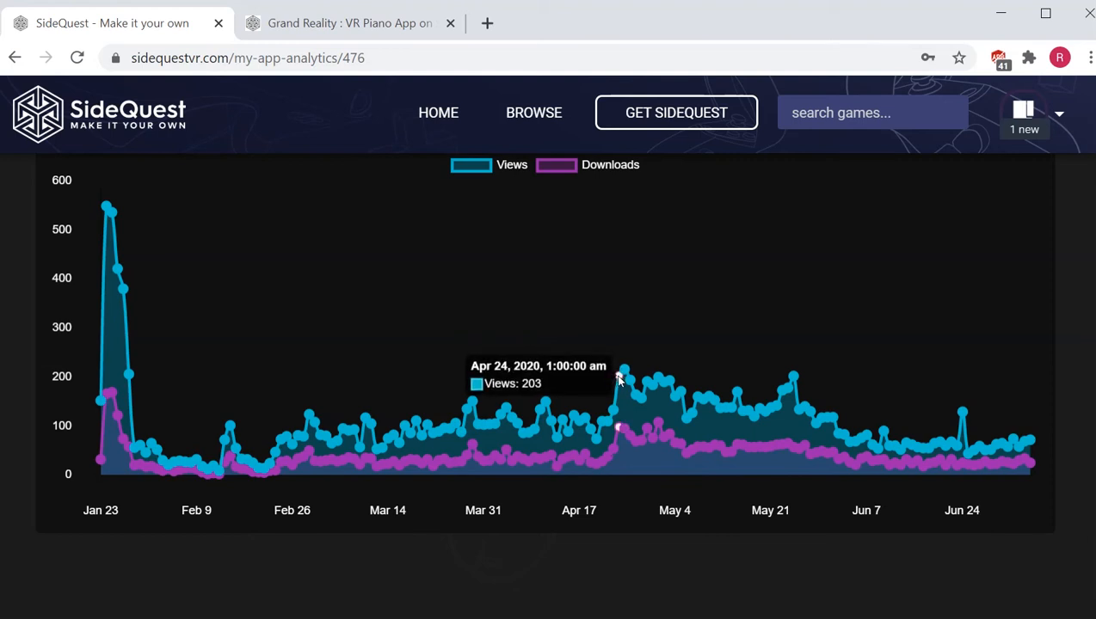
pyautogui.moveTo(624, 374)
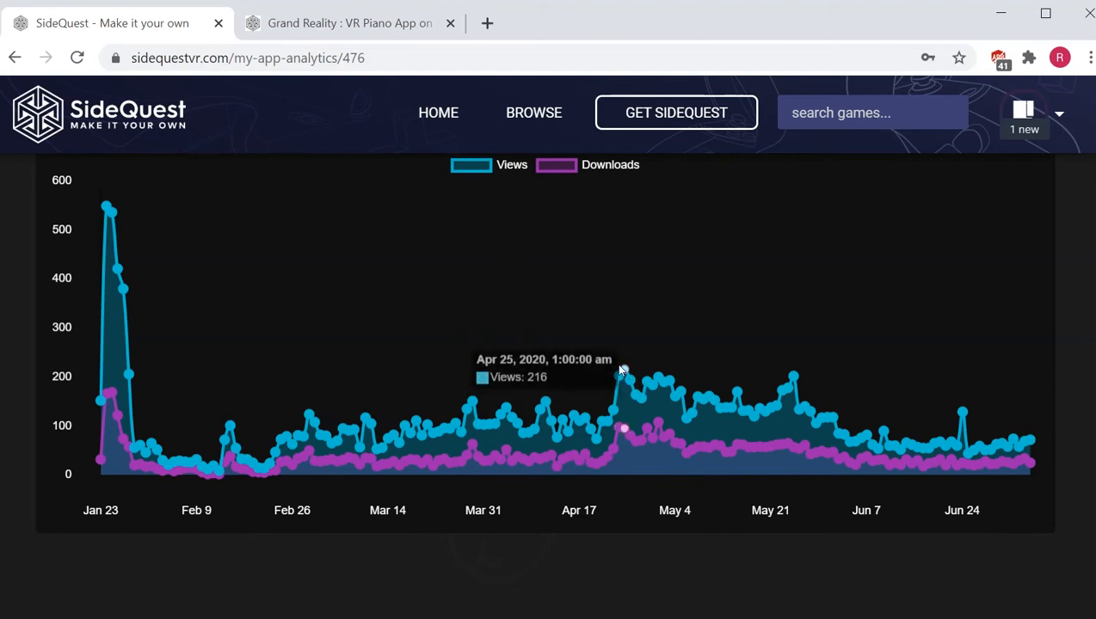
pyautogui.moveTo(623, 378)
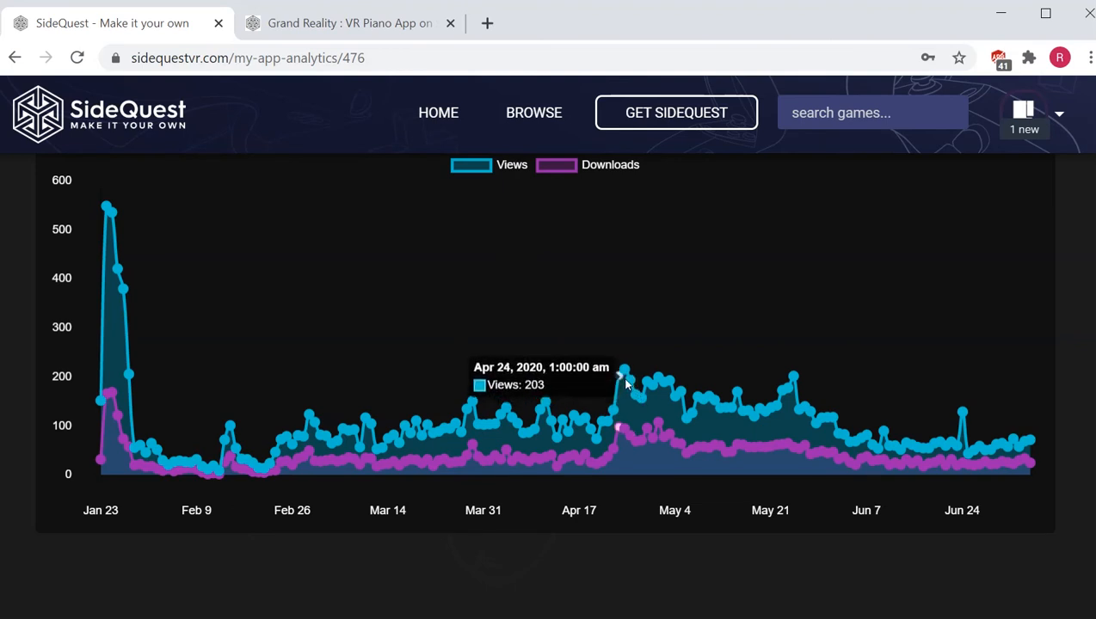
pyautogui.moveTo(619, 379)
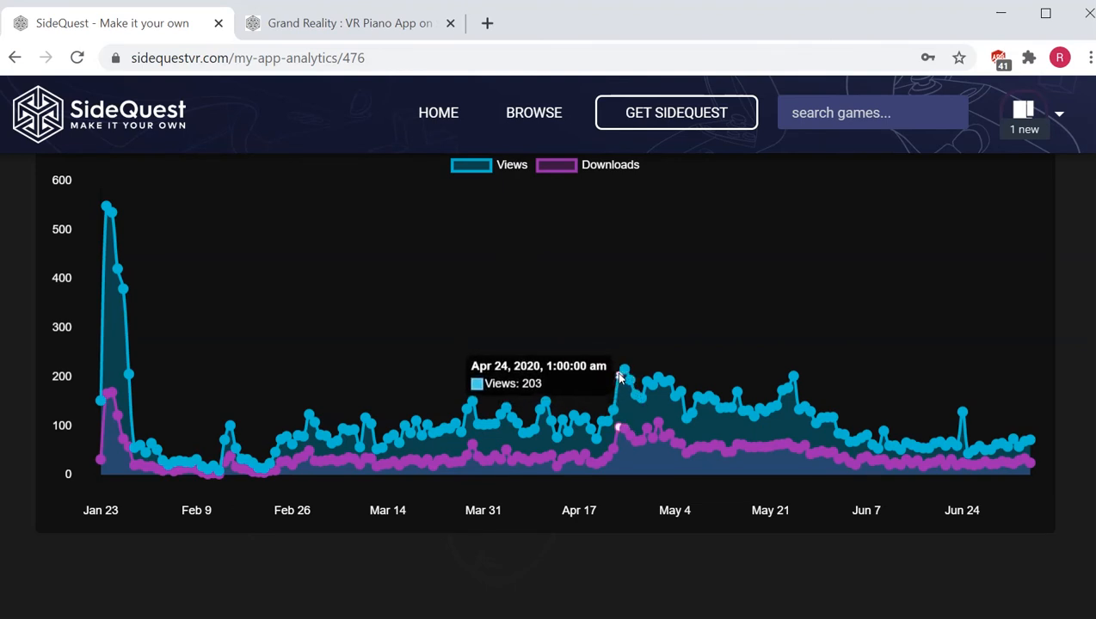
pyautogui.moveTo(800, 409)
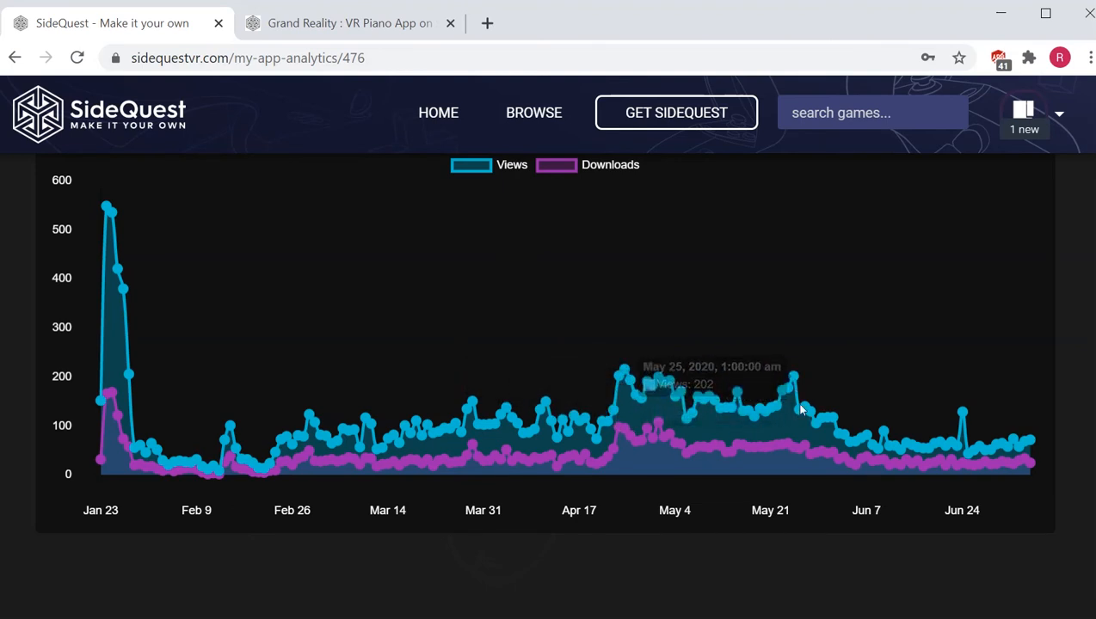
pyautogui.moveTo(815, 427)
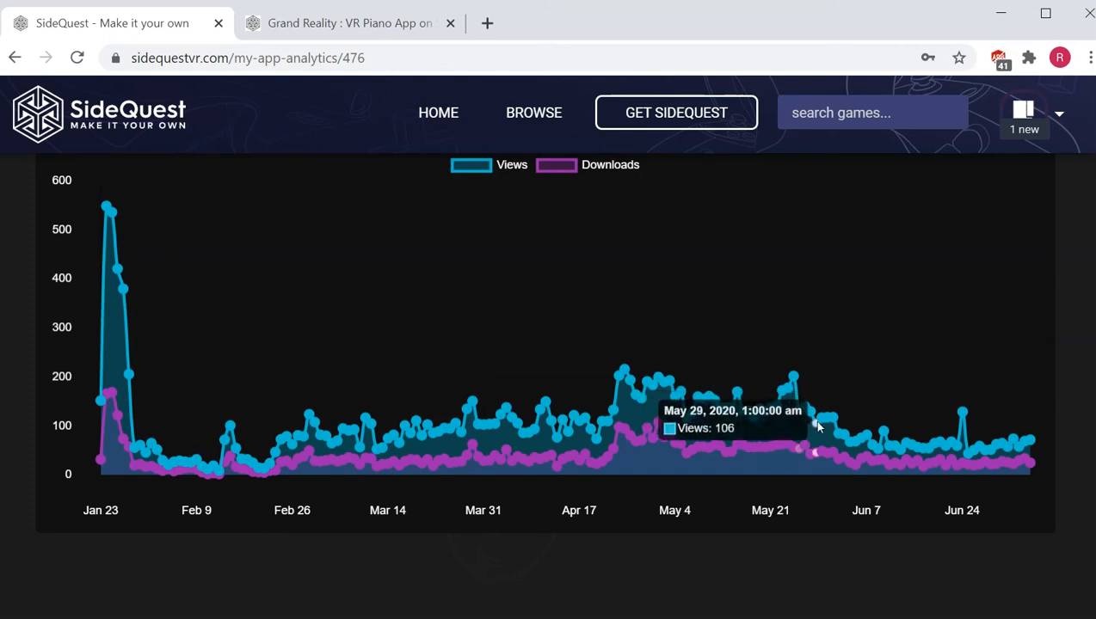
pyautogui.moveTo(866, 441)
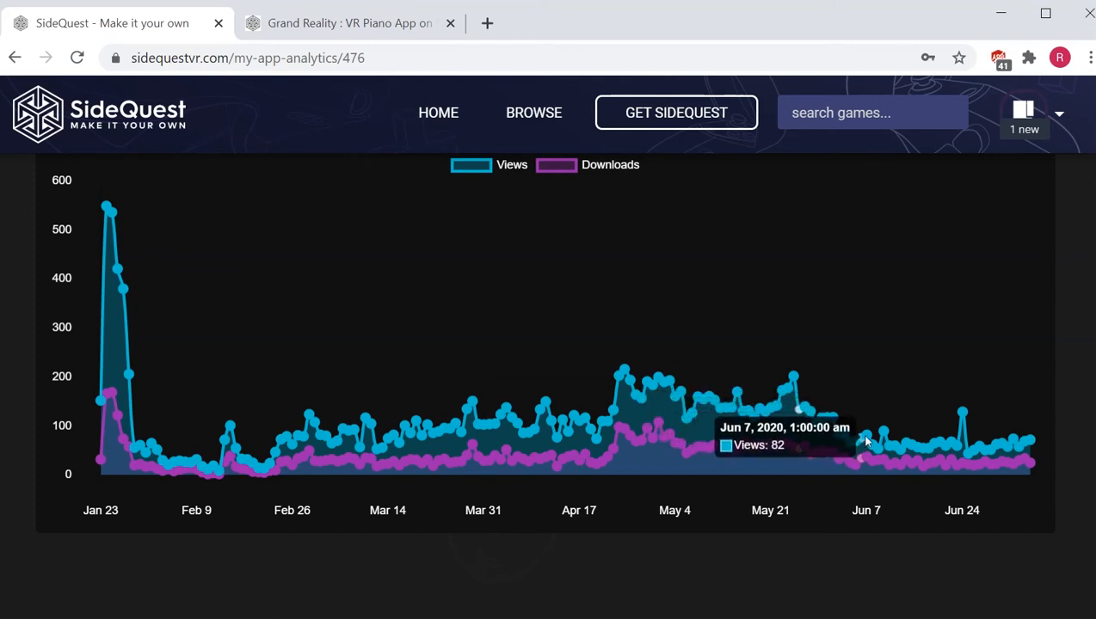
pyautogui.moveTo(854, 438)
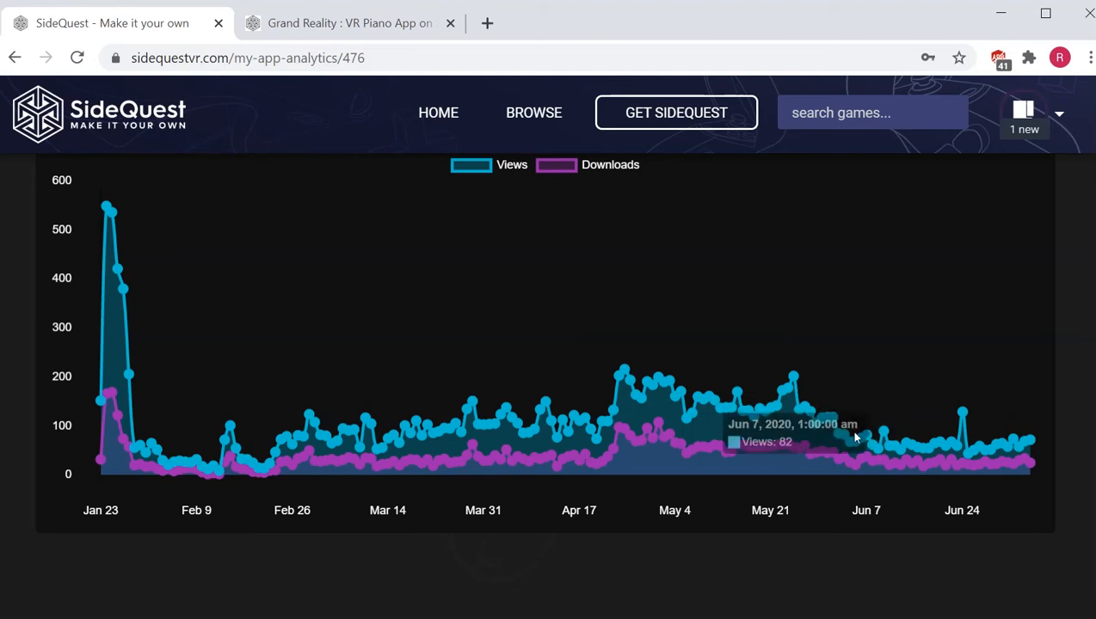
pyautogui.moveTo(832, 422)
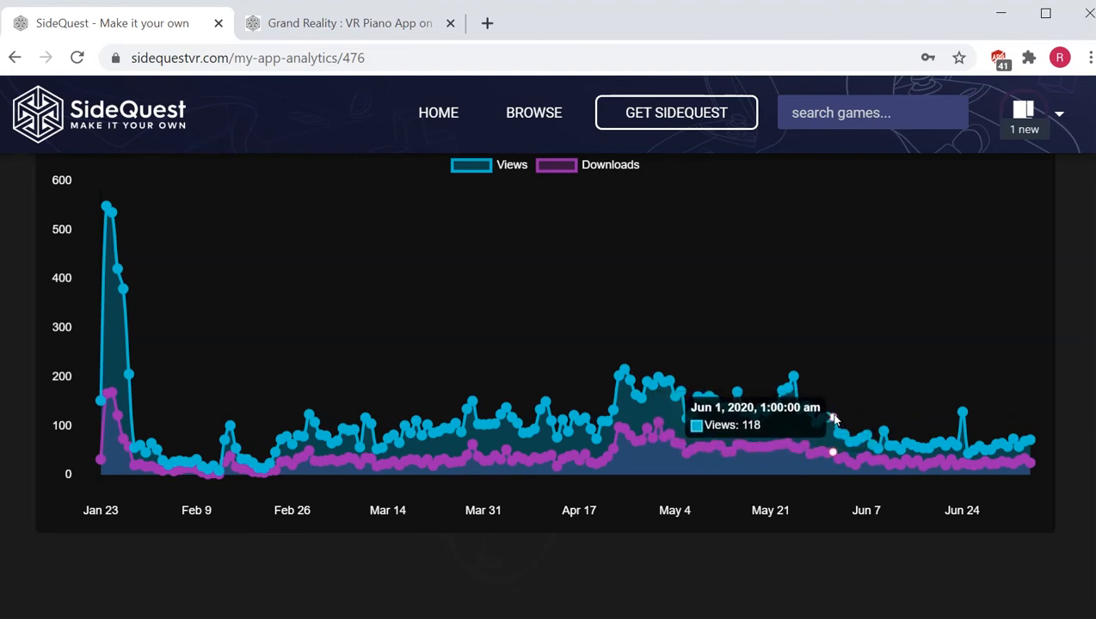
pyautogui.click(350, 23)
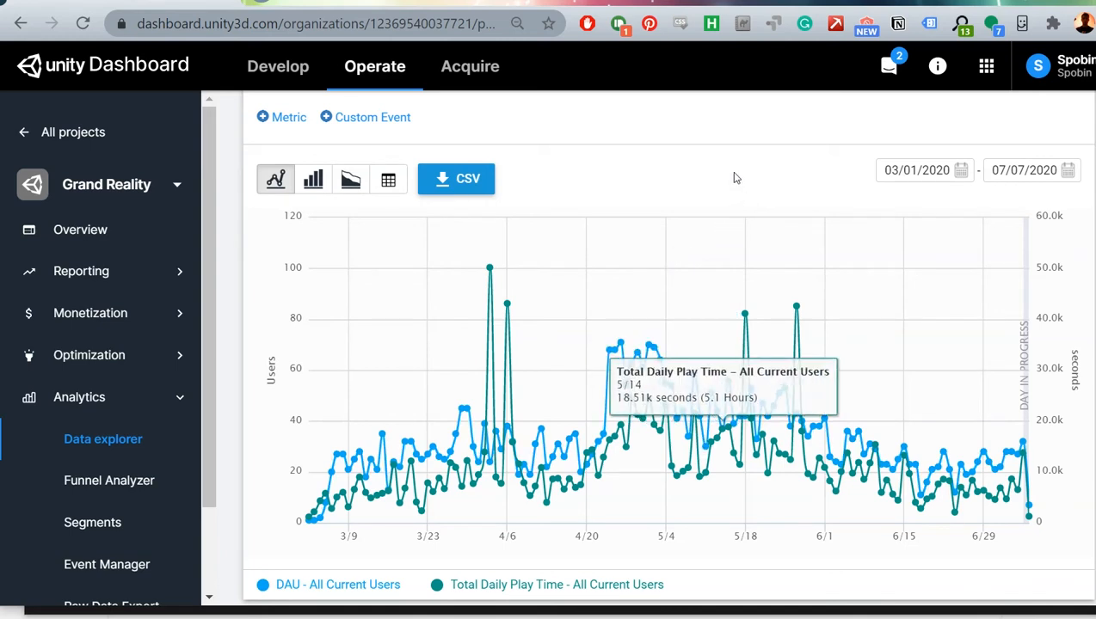
pyautogui.moveTo(721, 184)
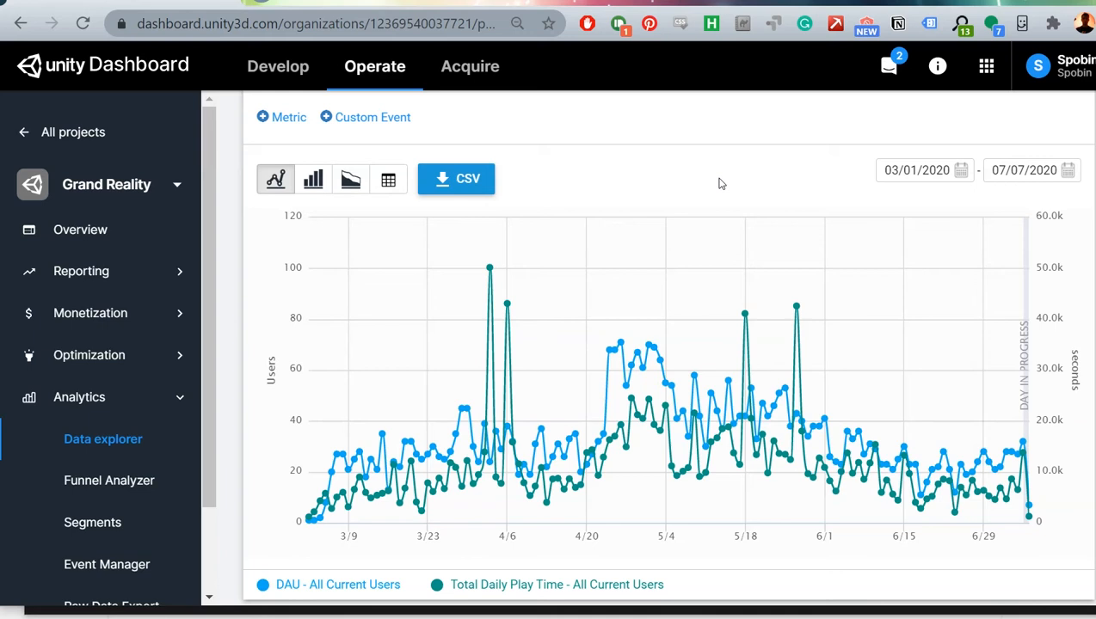
pyautogui.moveTo(619, 426)
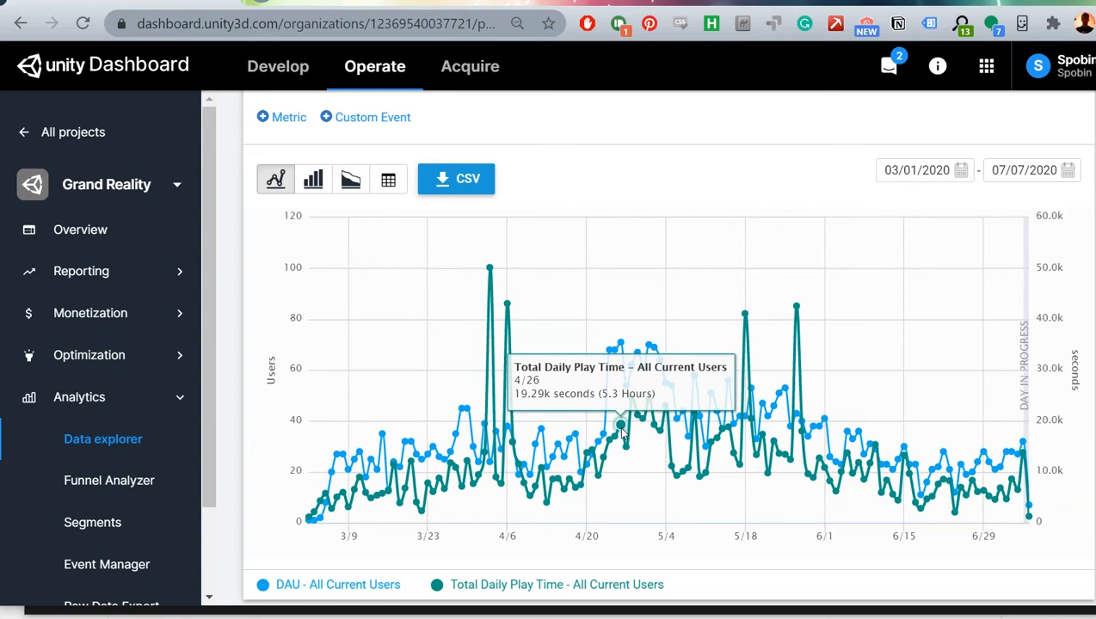
pyautogui.moveTo(488, 288)
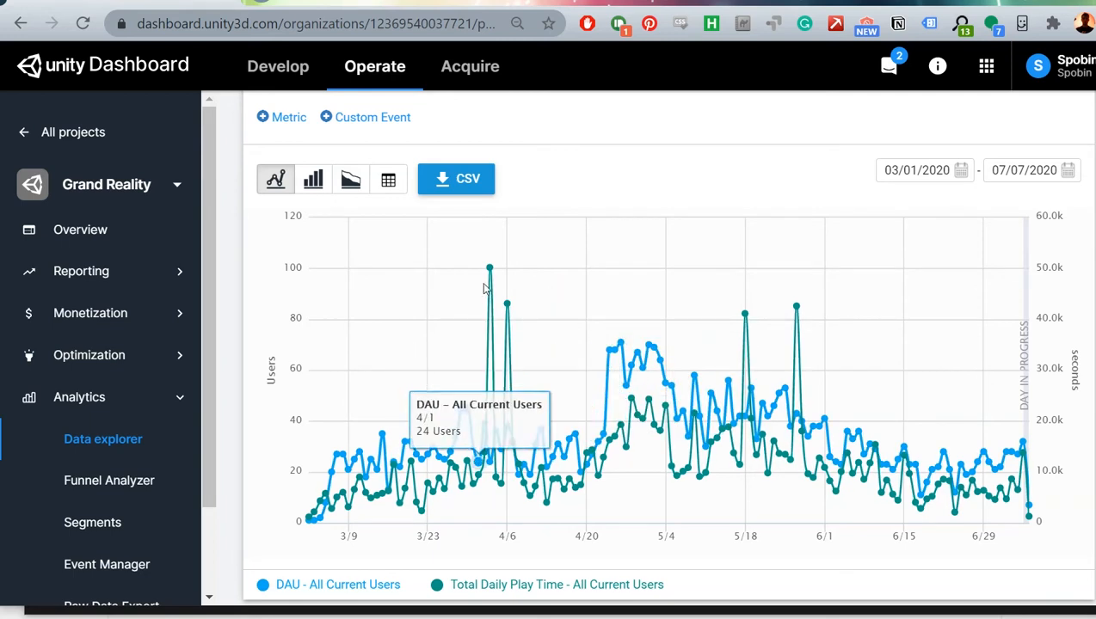
pyautogui.moveTo(490, 268)
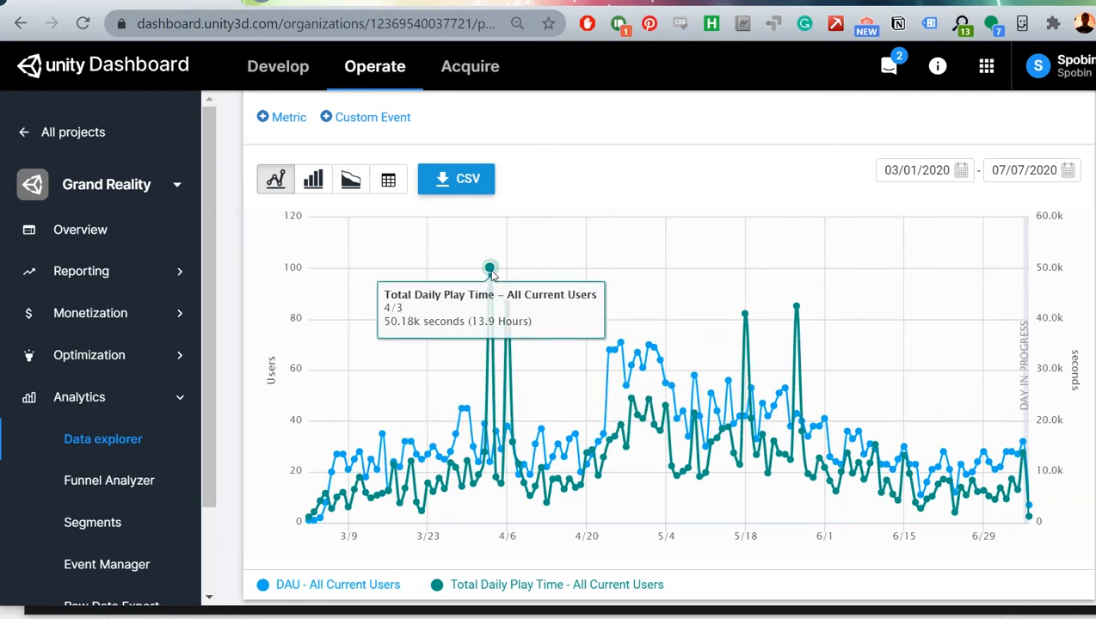
pyautogui.moveTo(506, 305)
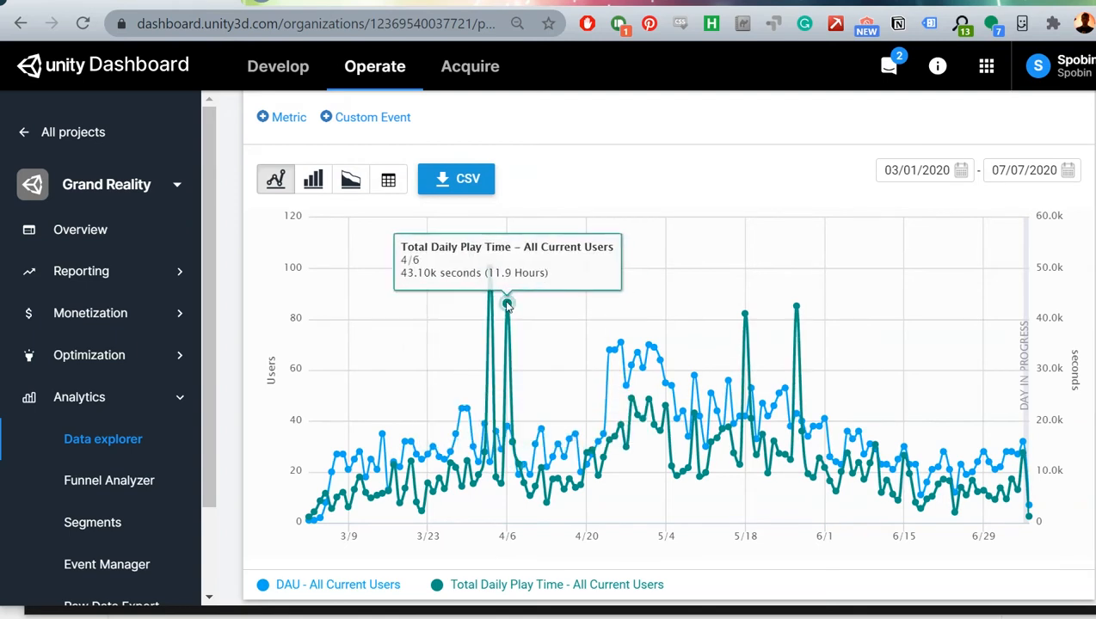
pyautogui.moveTo(568, 289)
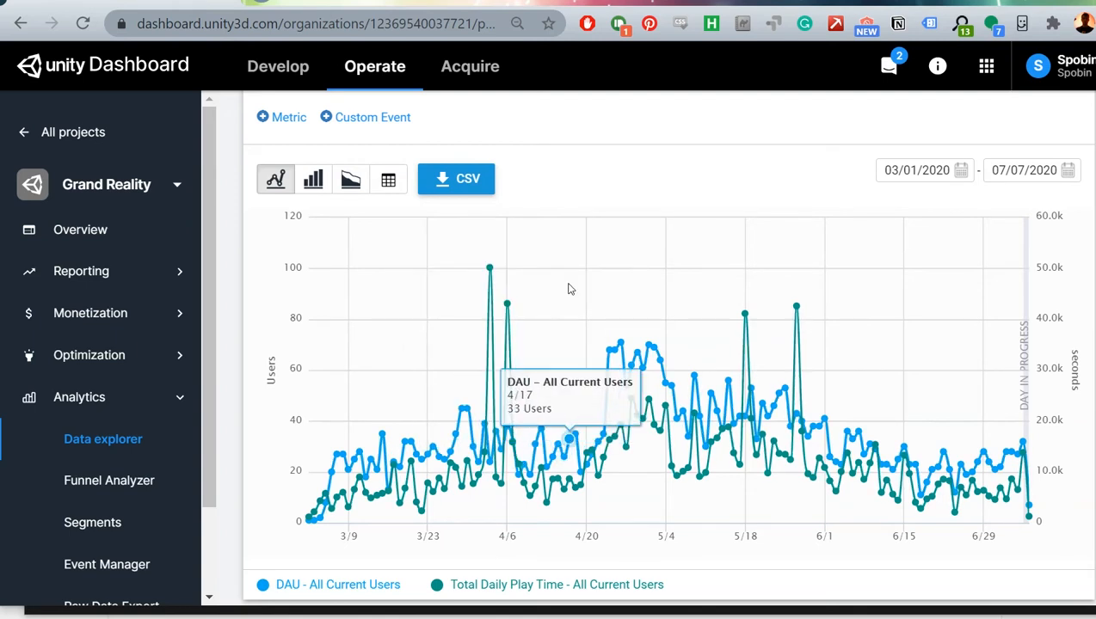
pyautogui.moveTo(660, 358)
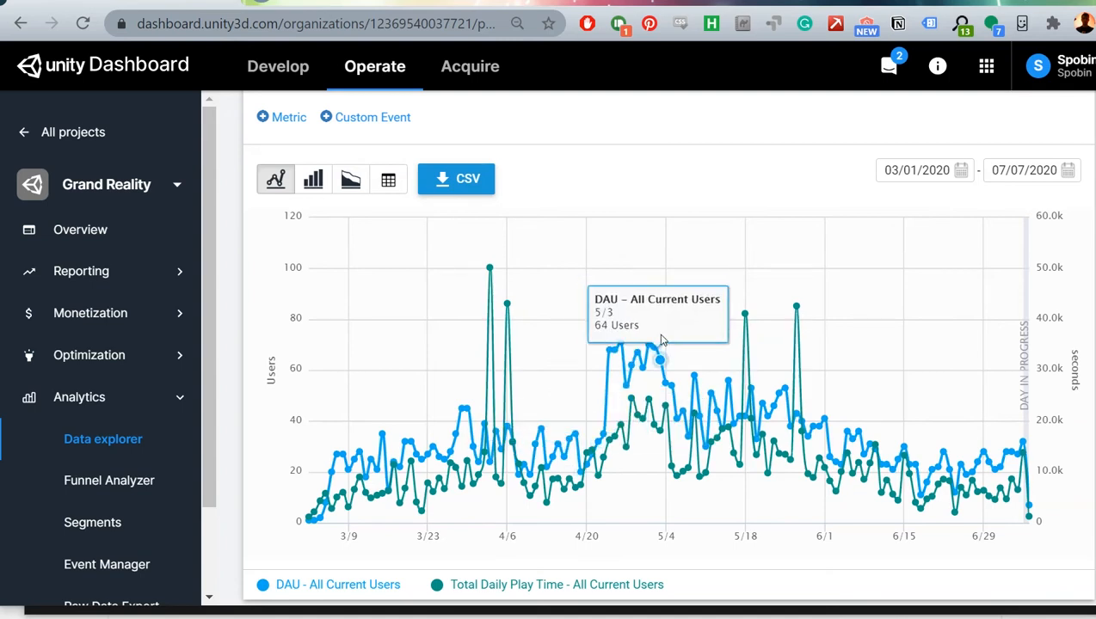
pyautogui.moveTo(741, 381)
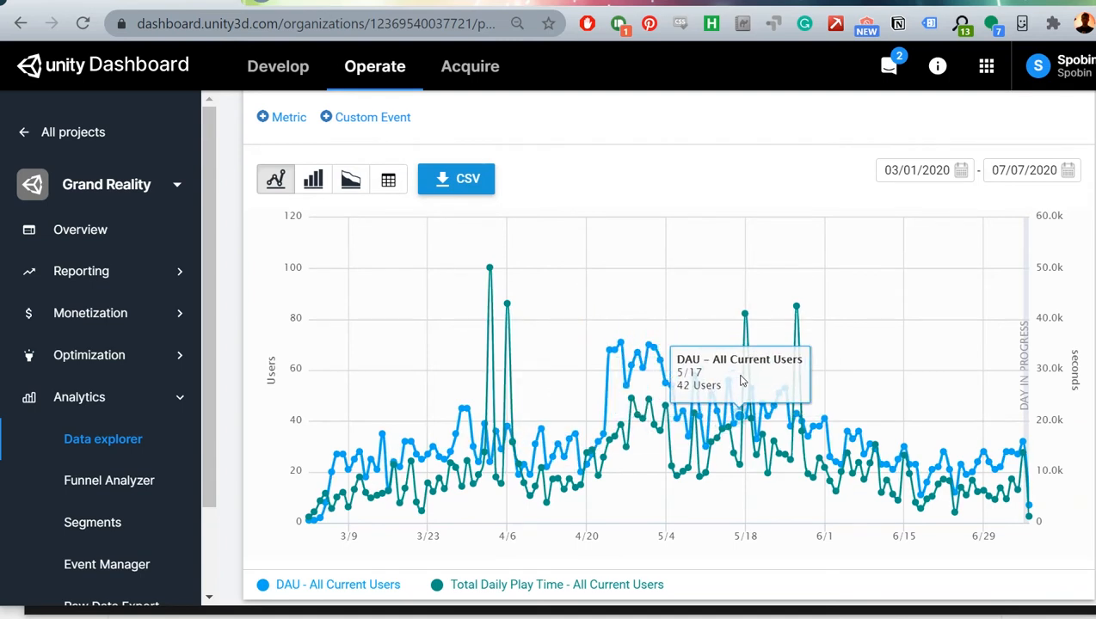
pyautogui.moveTo(830, 415)
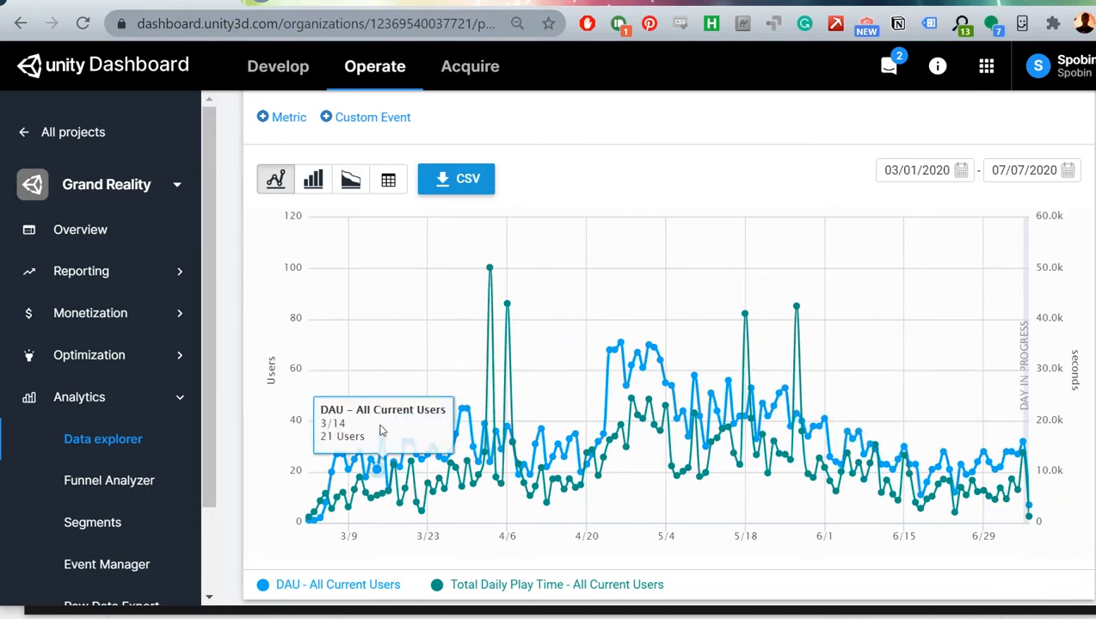
pyautogui.moveTo(873, 252)
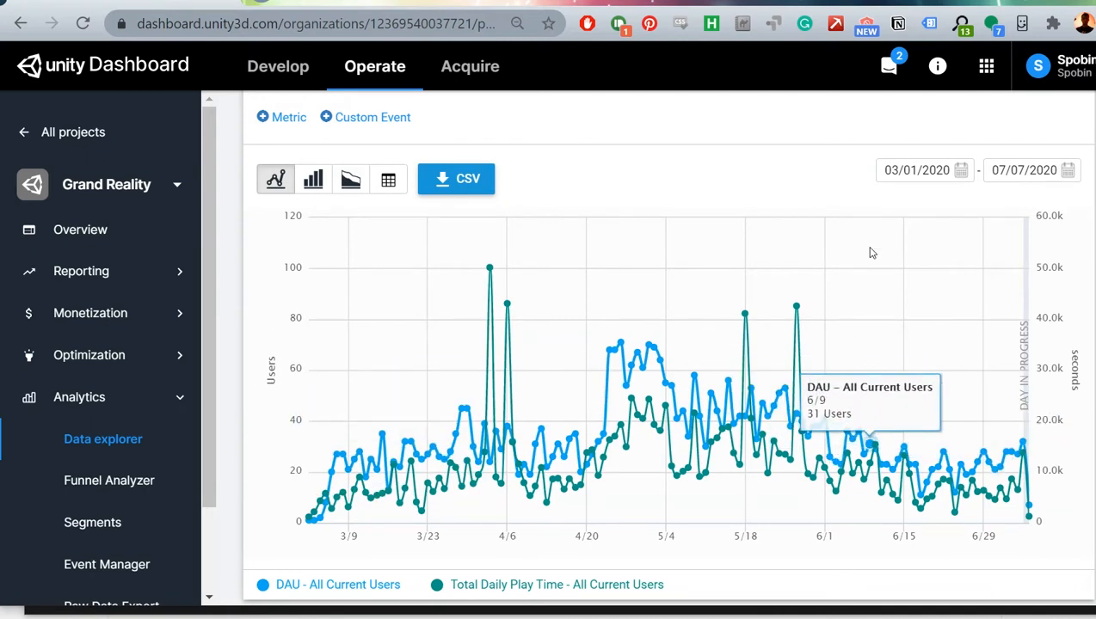
# Step: Inspect the Grand Reality Day 1 and Day 7 retention chart from 03/05/2020 to 07/06/2020
pyautogui.click(350, 155)
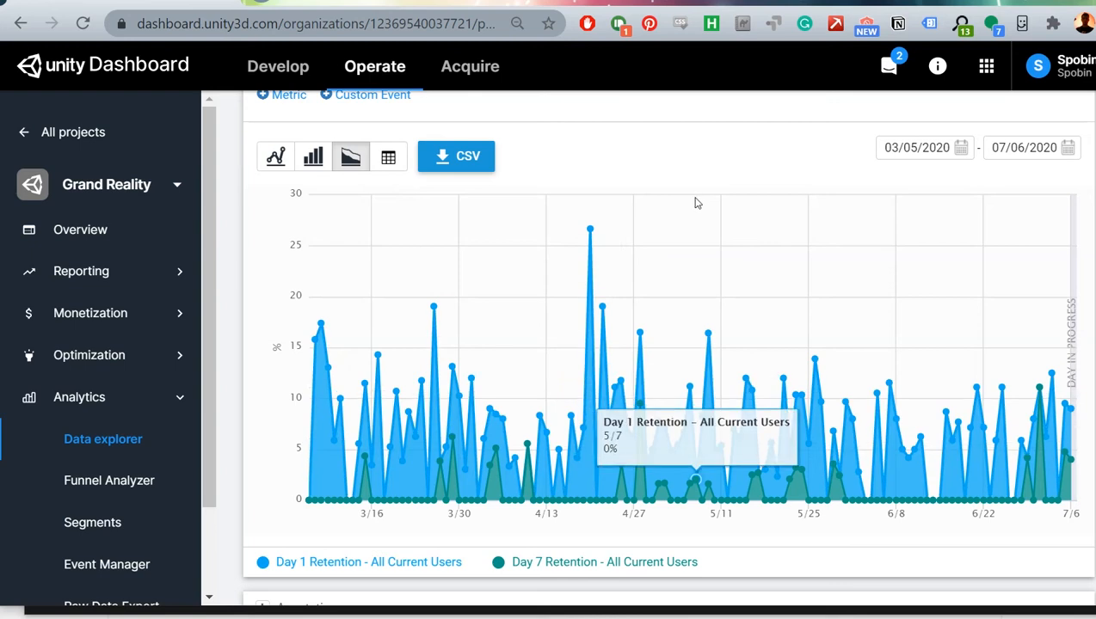
pyautogui.moveTo(703, 224)
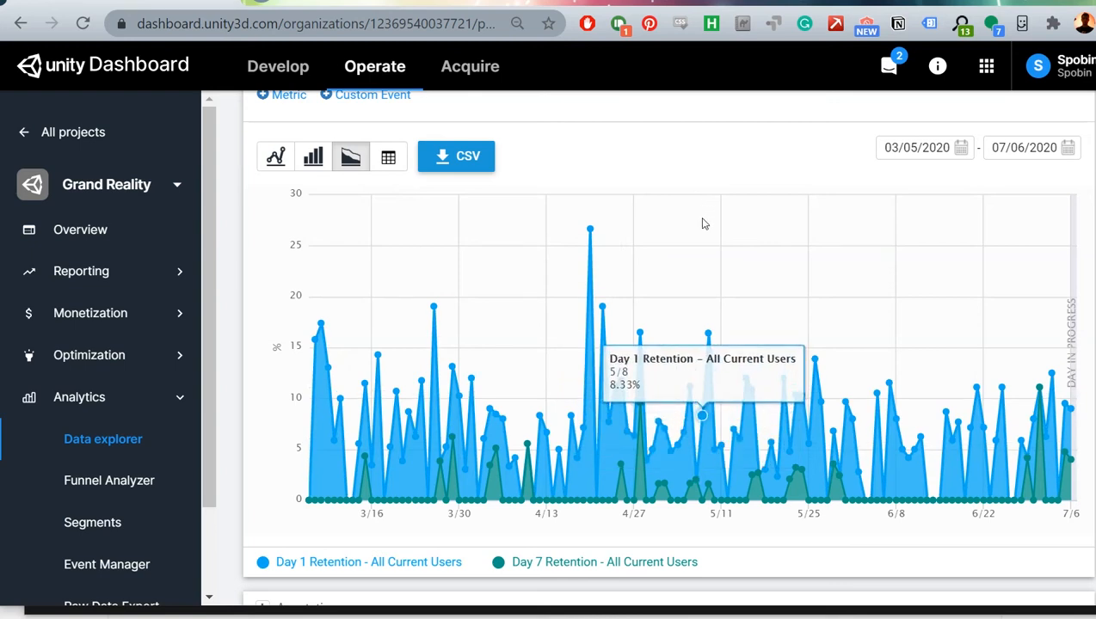
pyautogui.moveTo(546, 268)
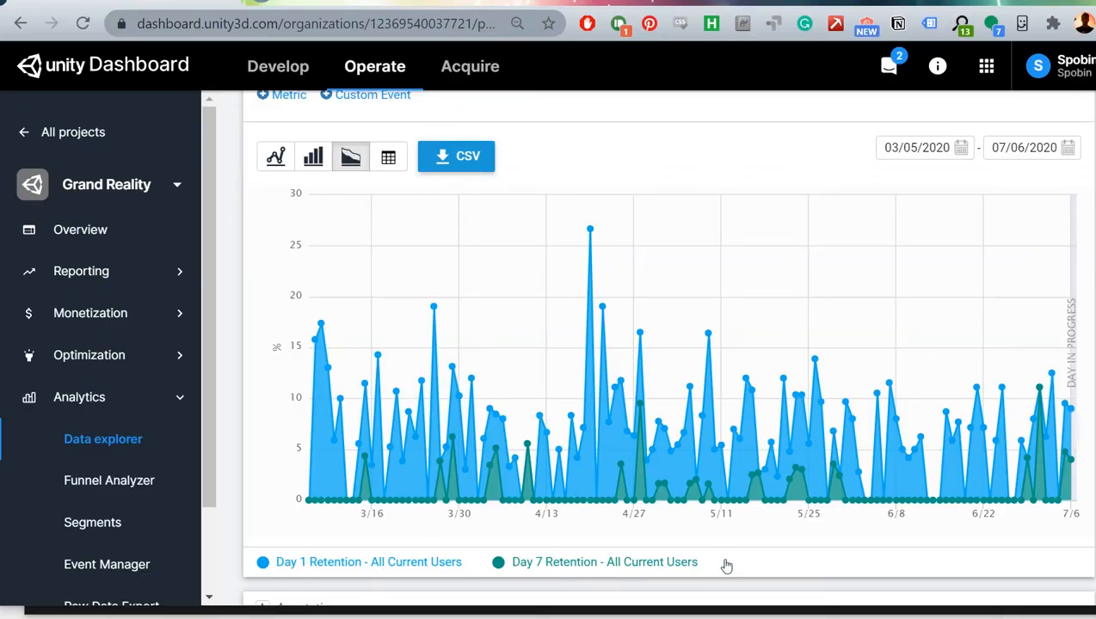
pyautogui.moveTo(807, 559)
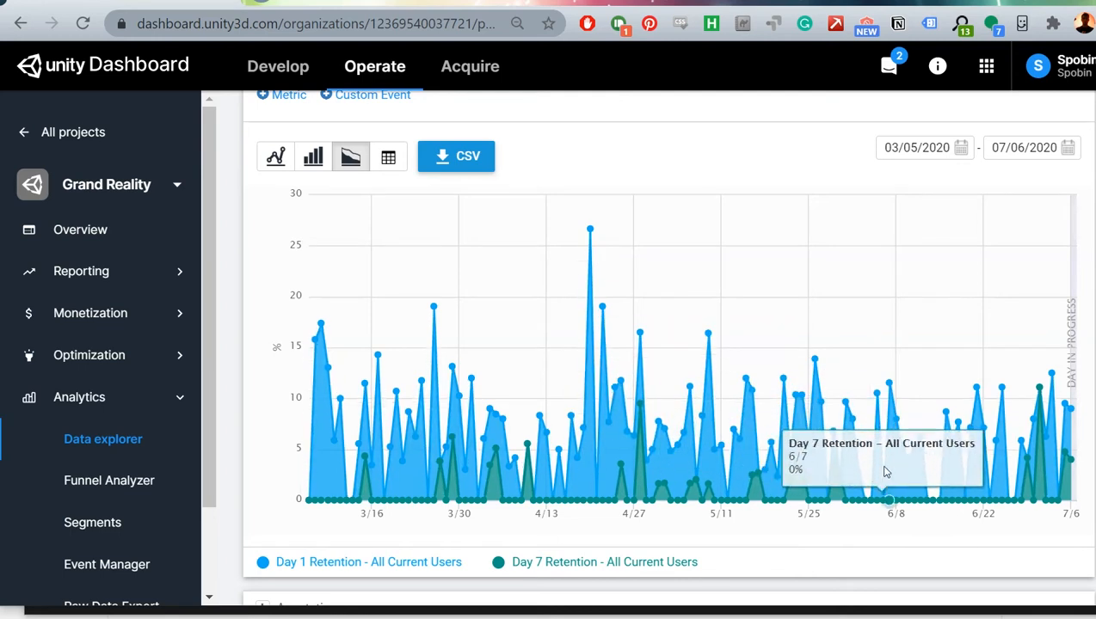
pyautogui.moveTo(806, 454)
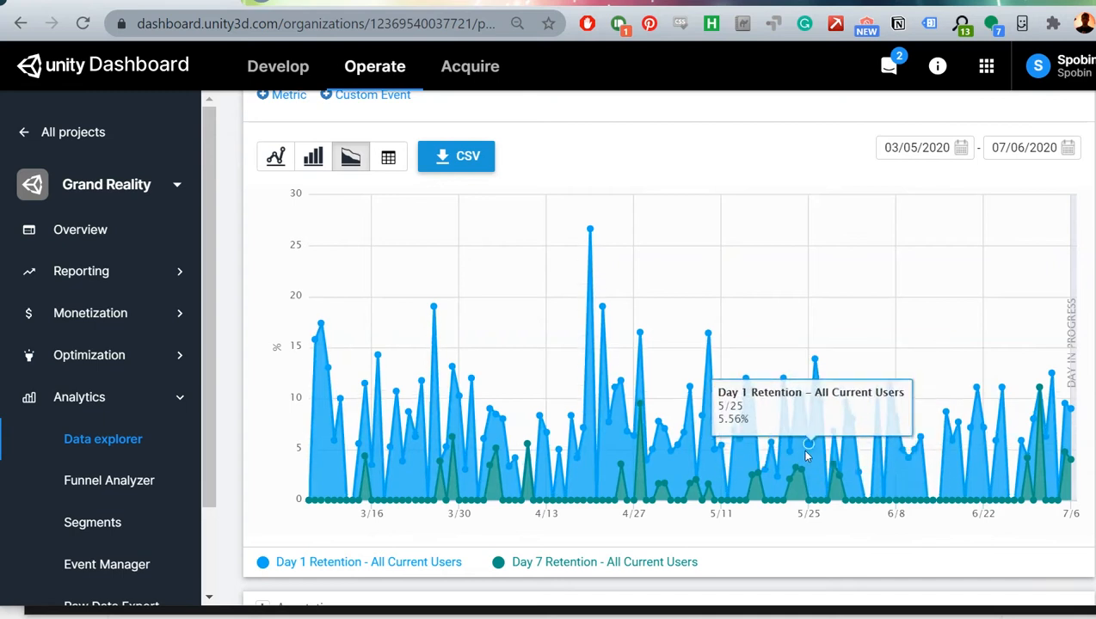
pyautogui.moveTo(402, 462)
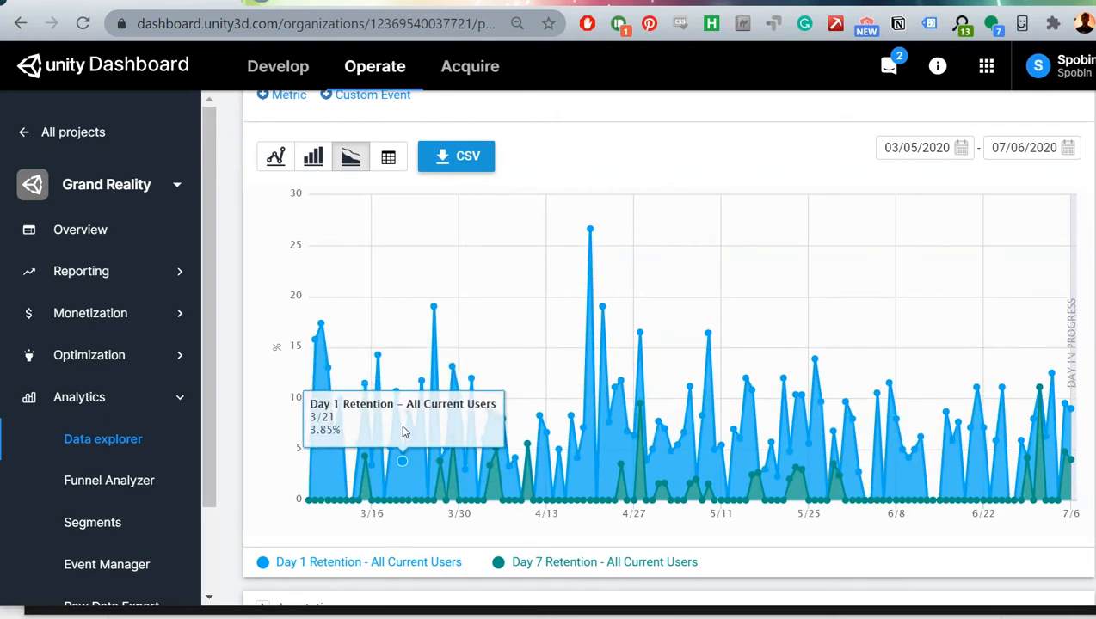
pyautogui.moveTo(434, 498)
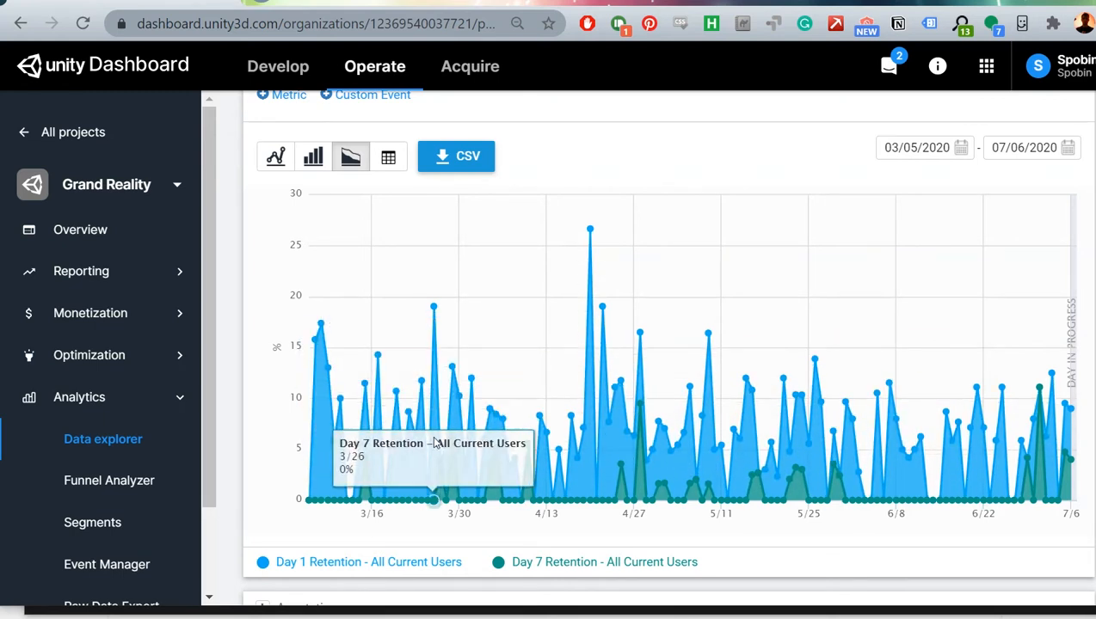
pyautogui.moveTo(621, 463)
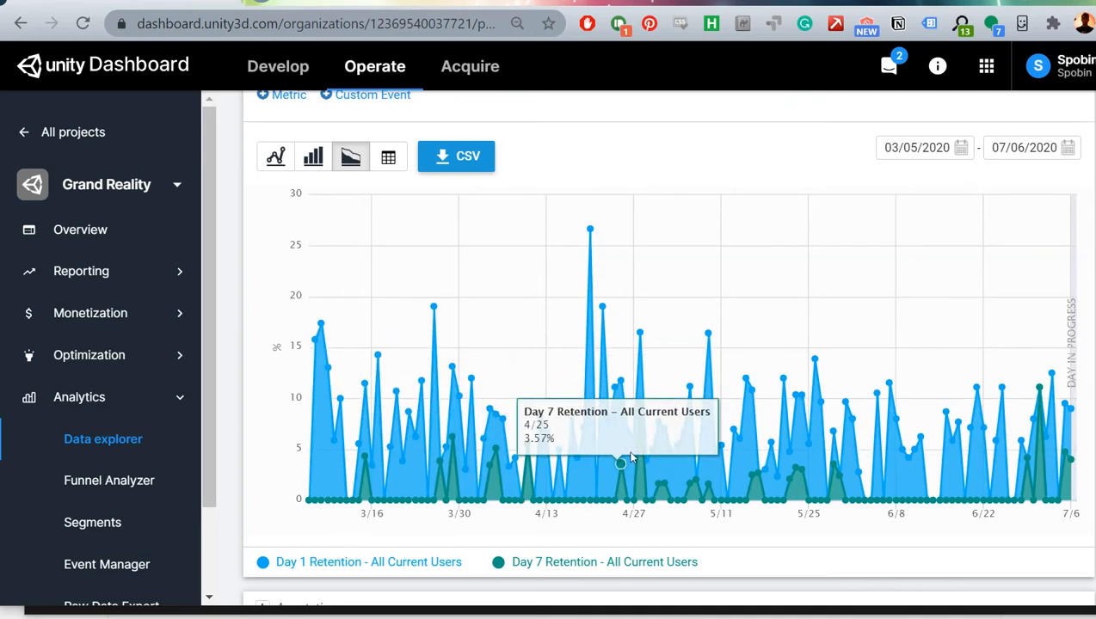
pyautogui.moveTo(639, 452)
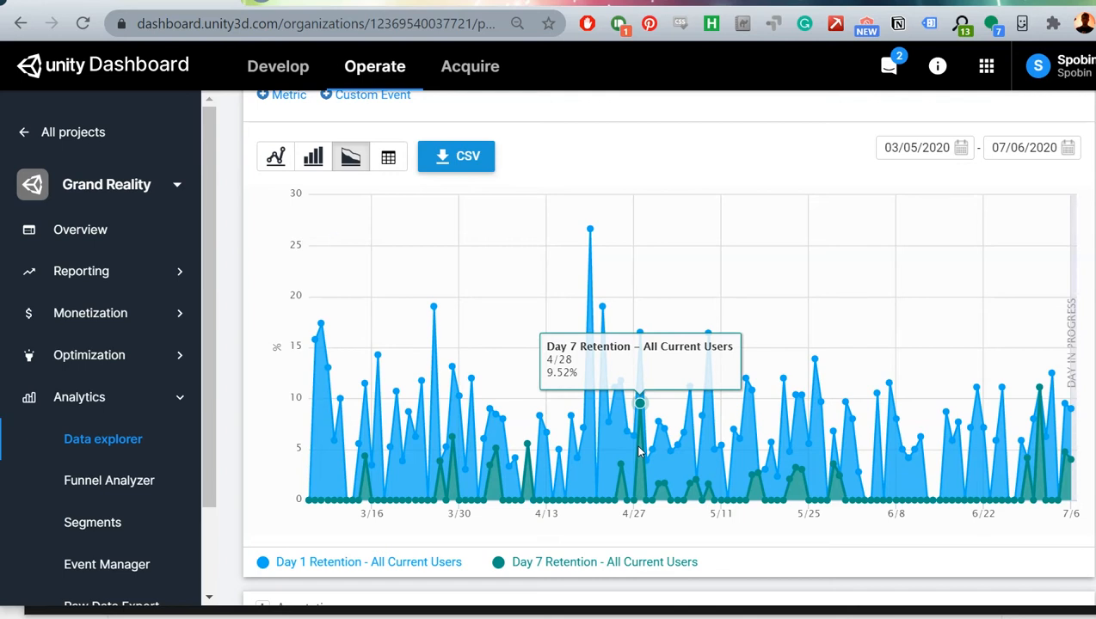
pyautogui.moveTo(434, 308)
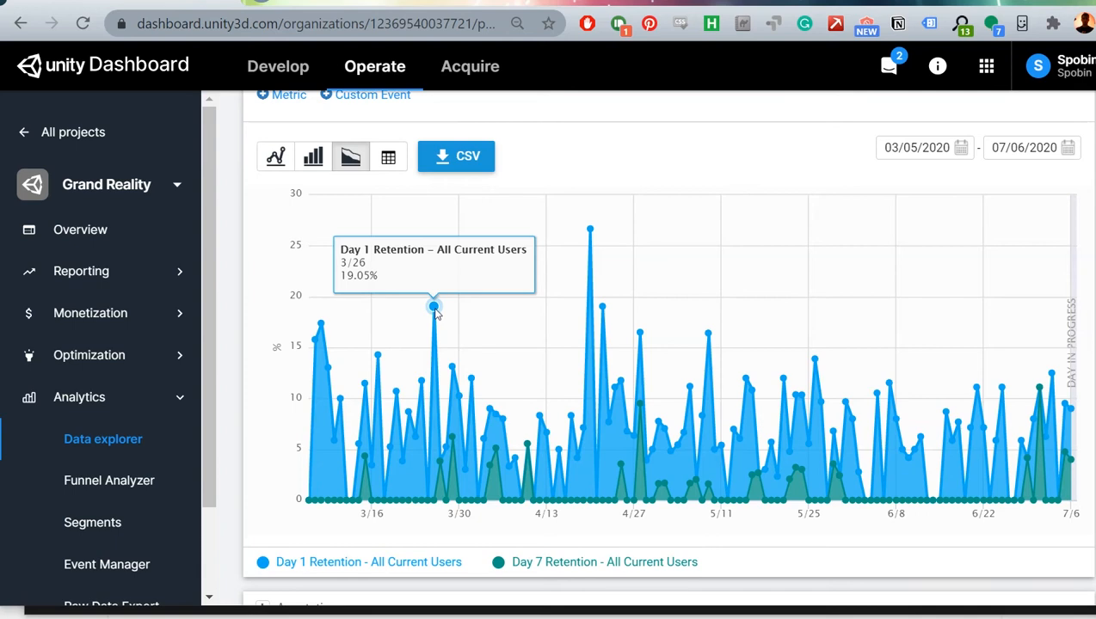
pyautogui.moveTo(559, 452)
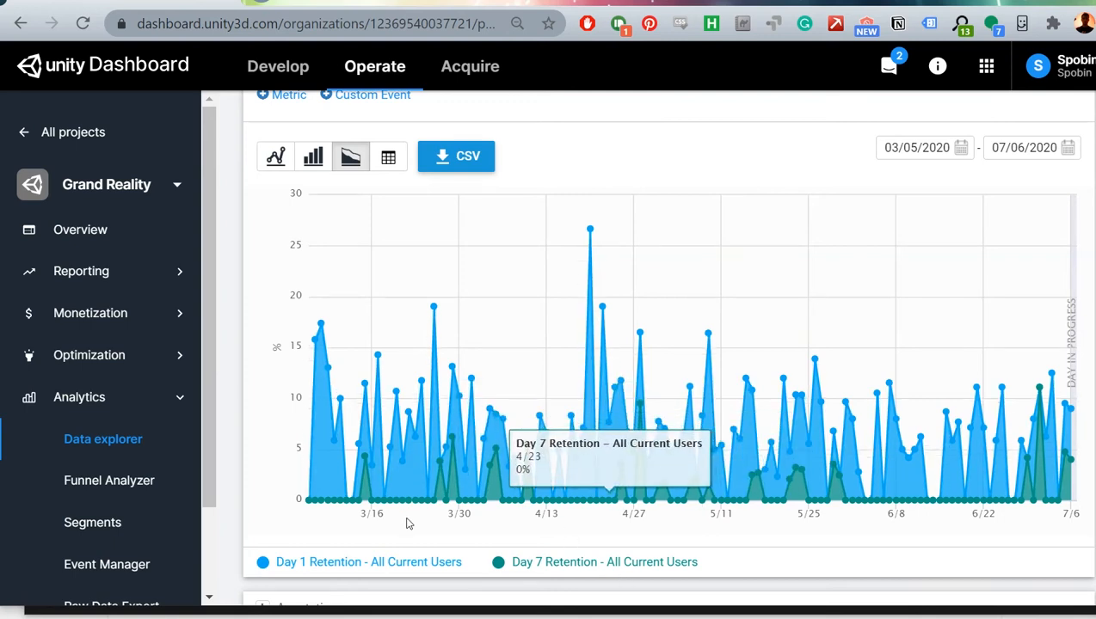
pyautogui.moveTo(862, 542)
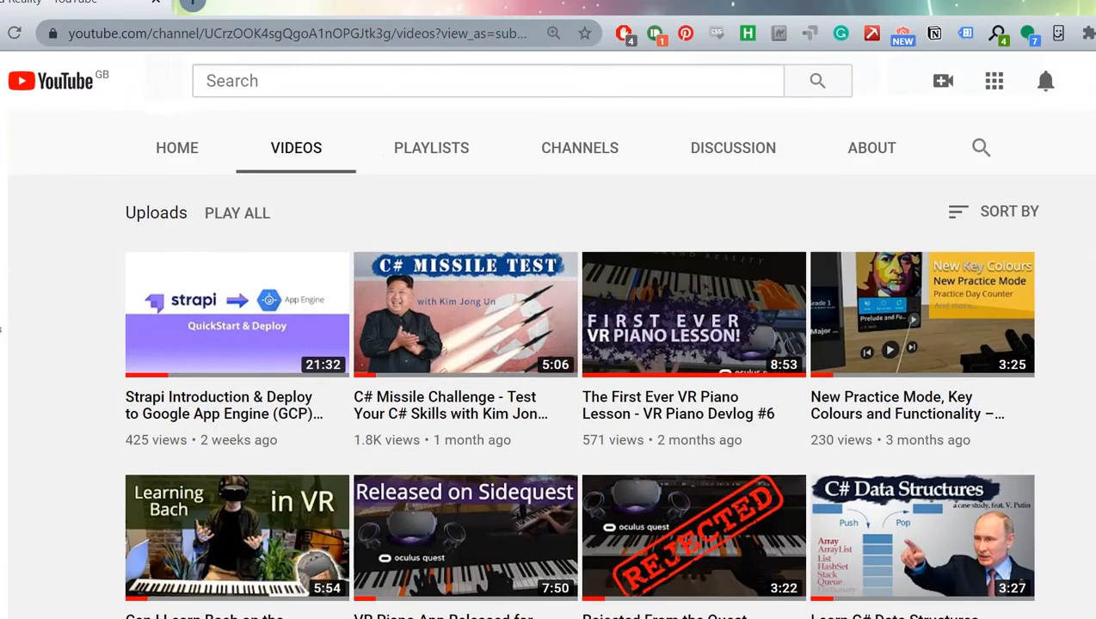
pyautogui.scroll(-3)
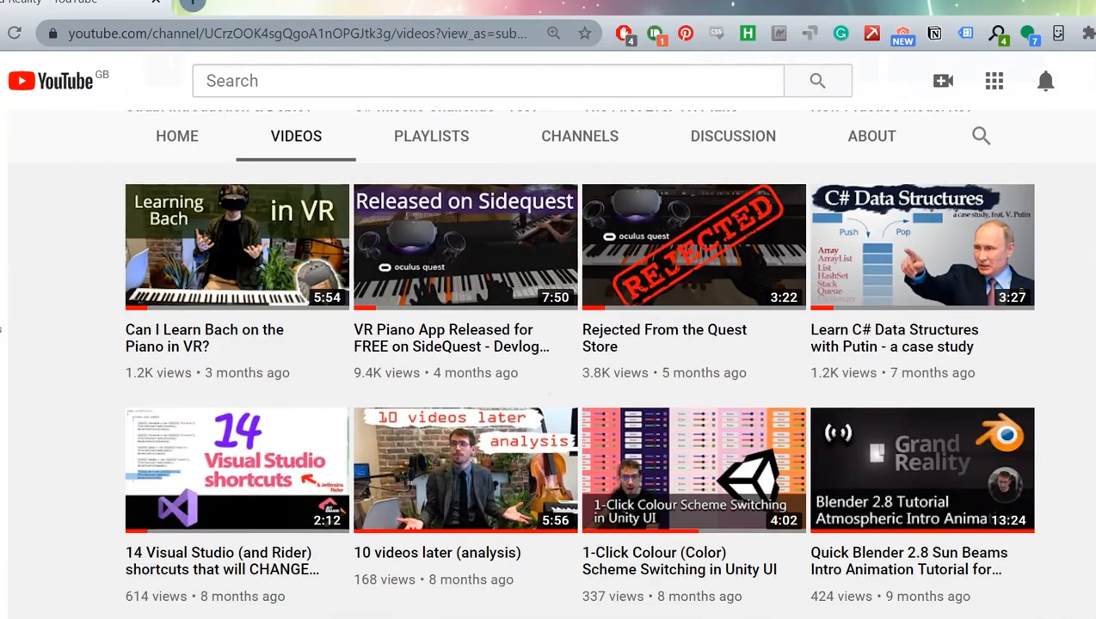
pyautogui.scroll(-3)
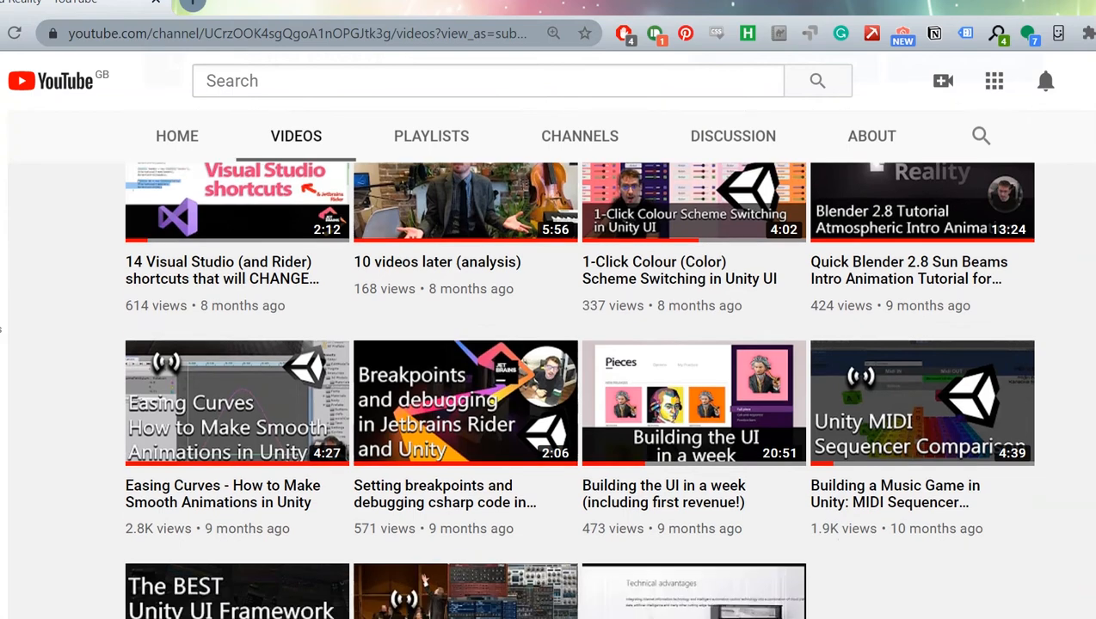
pyautogui.scroll(3)
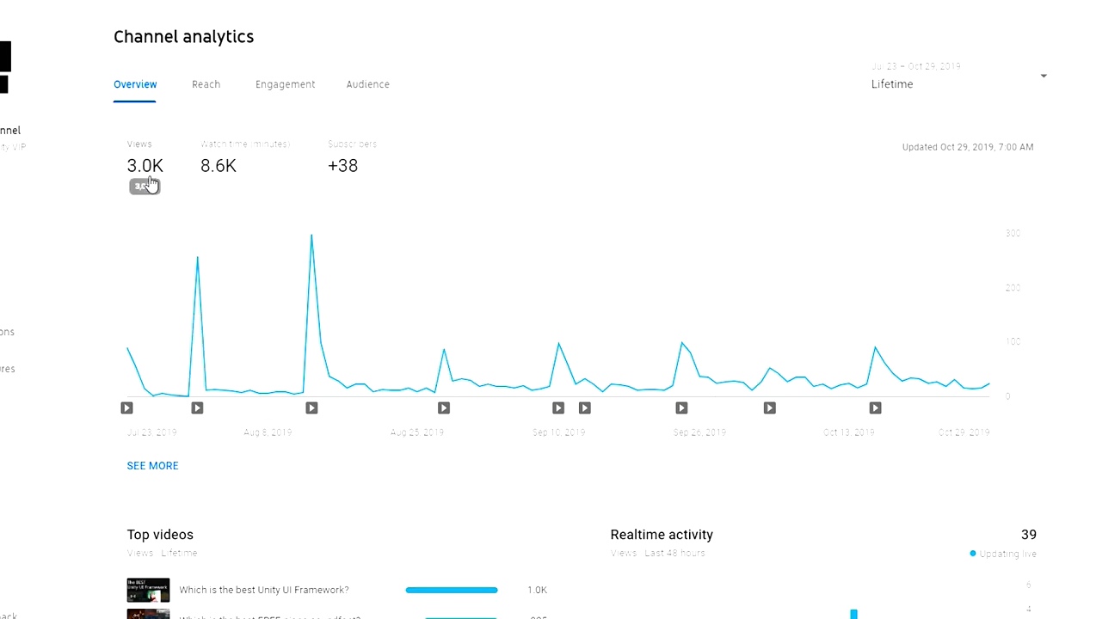
pyautogui.moveTo(293, 184)
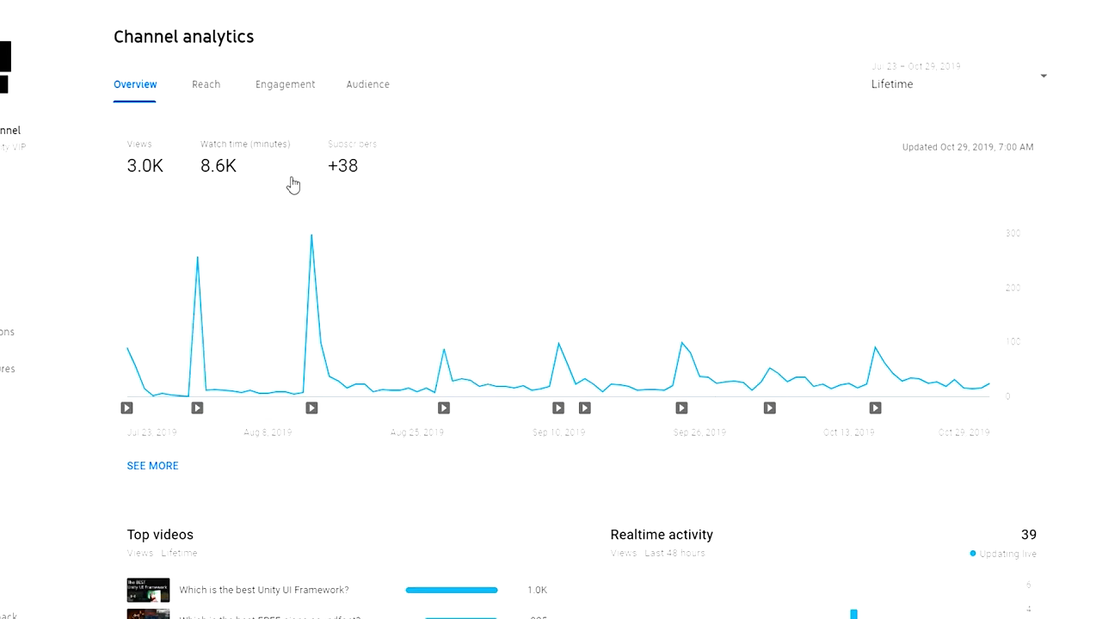
pyautogui.moveTo(387, 184)
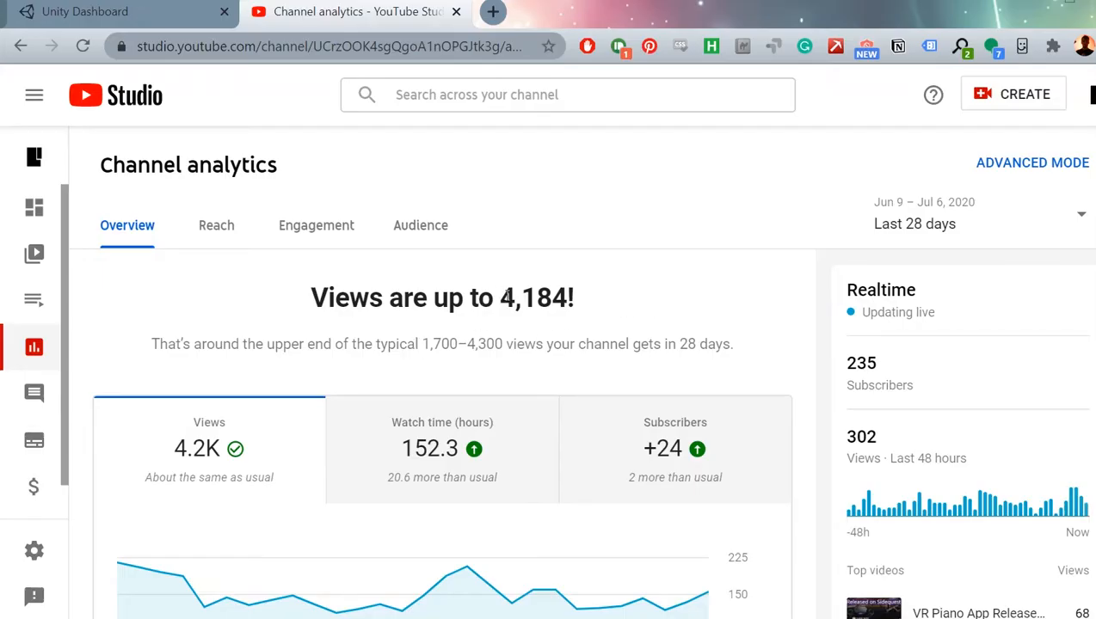
pyautogui.moveTo(942, 480)
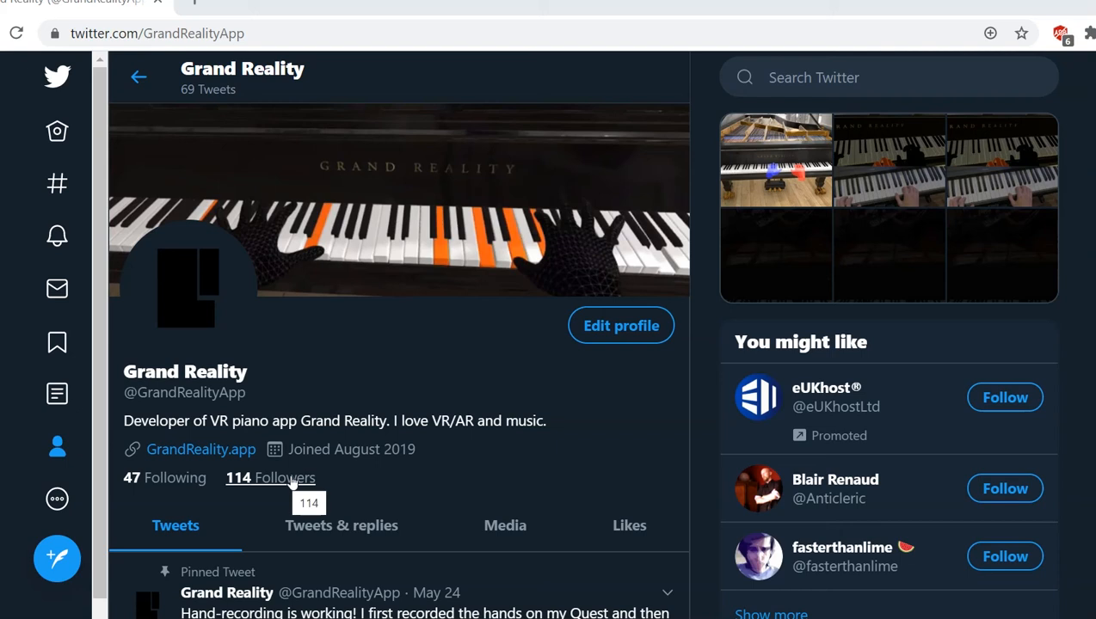
# Step: Scroll through the Grand Reality Twitter timeline's marketing tweets, including the 17.6K-view pinned video
pyautogui.scroll(-3)
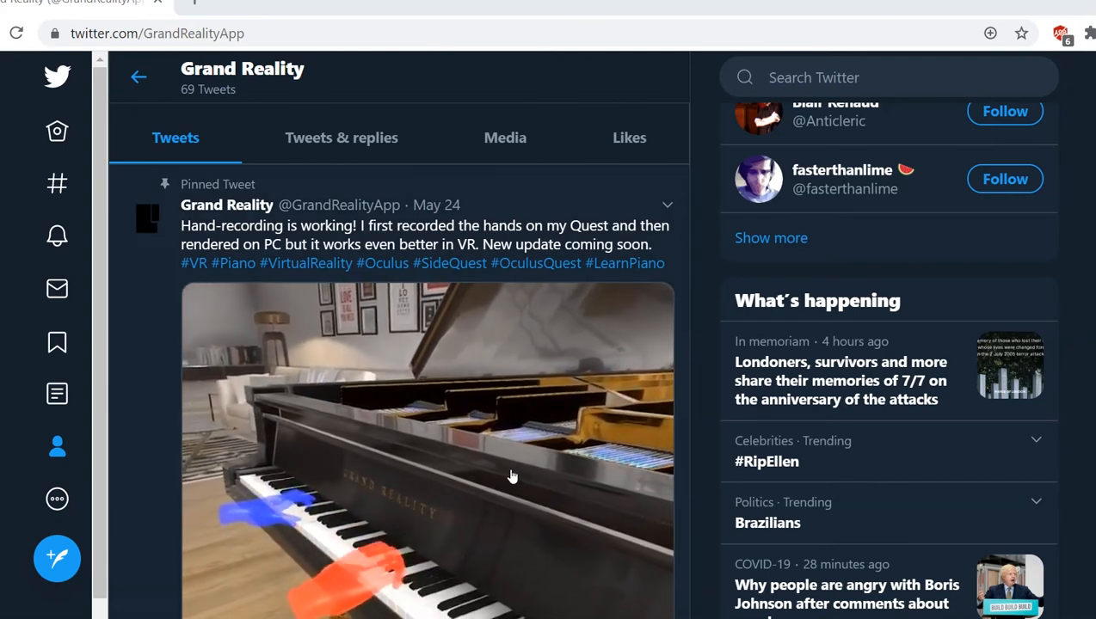
pyautogui.scroll(-3)
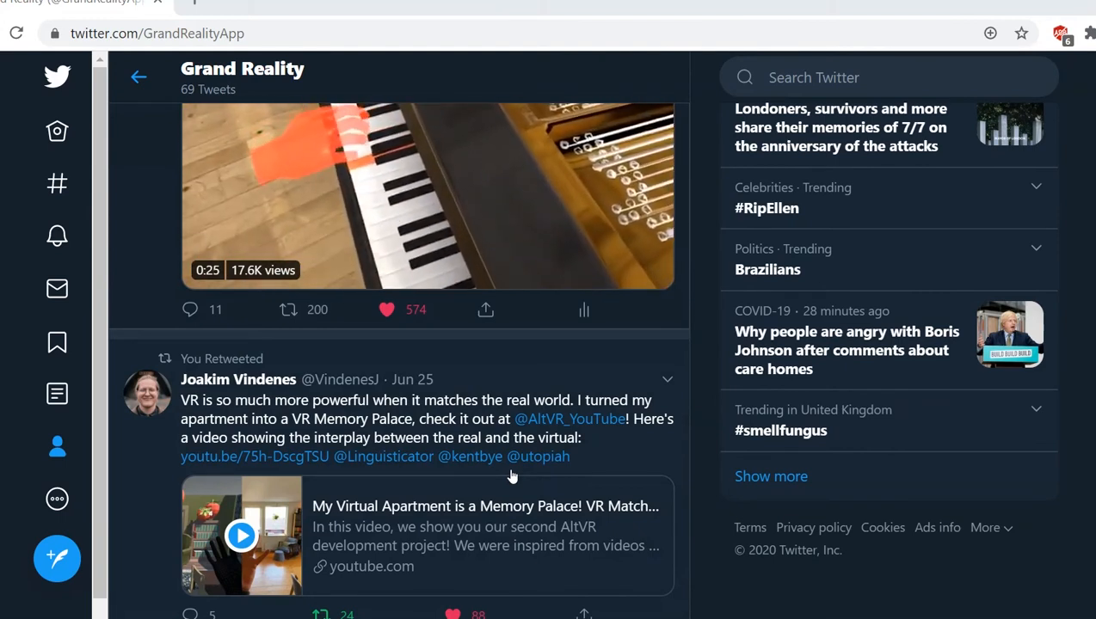
pyautogui.scroll(-3)
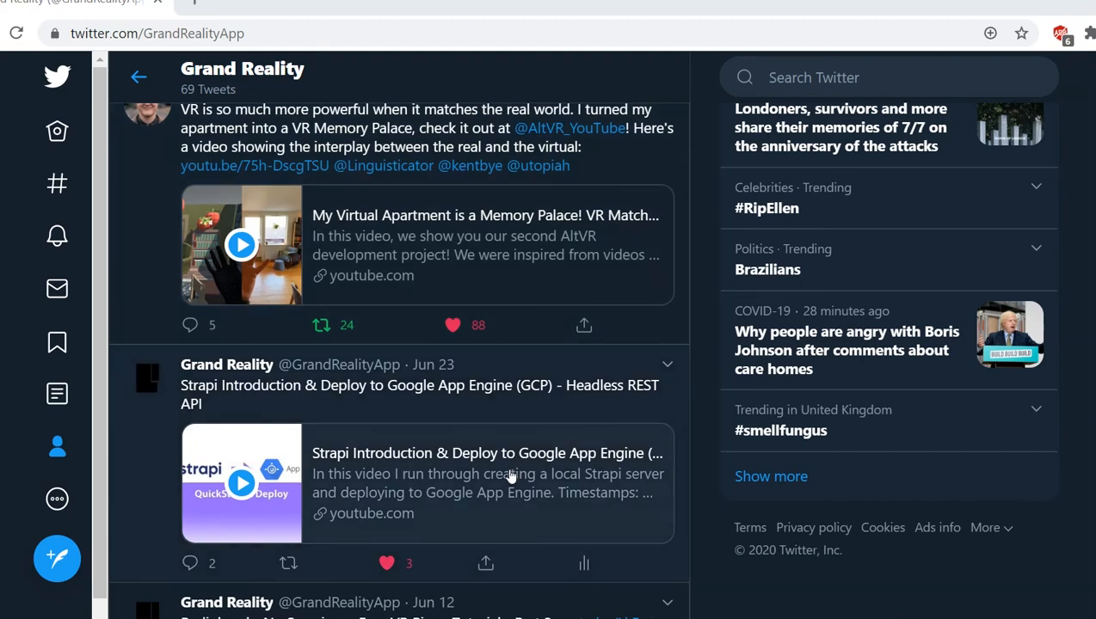
pyautogui.scroll(-3)
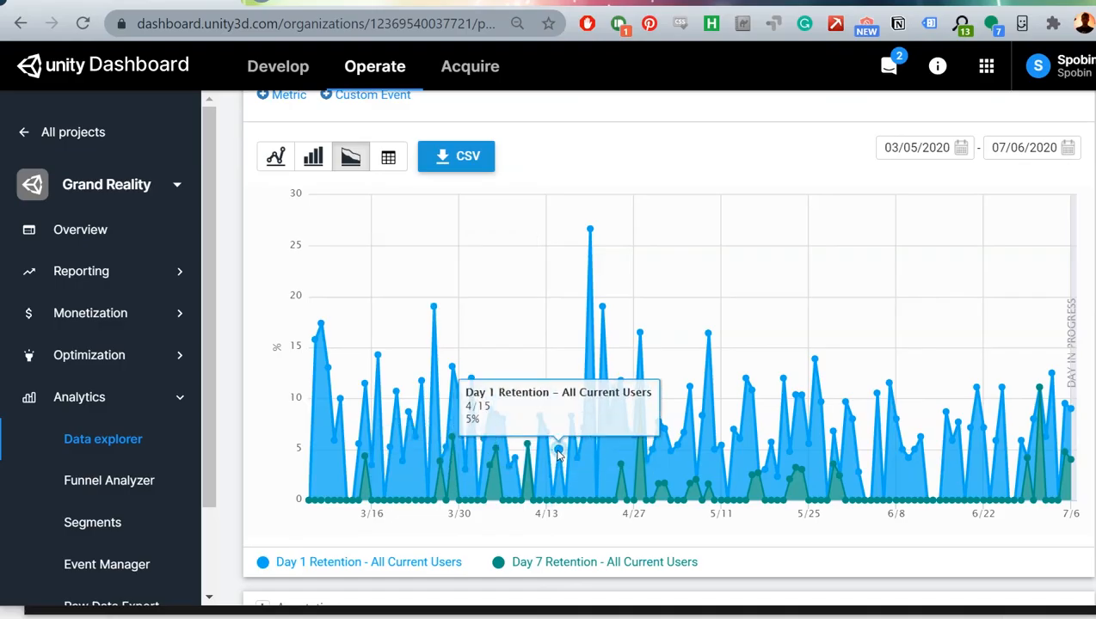
pyautogui.moveTo(621, 467)
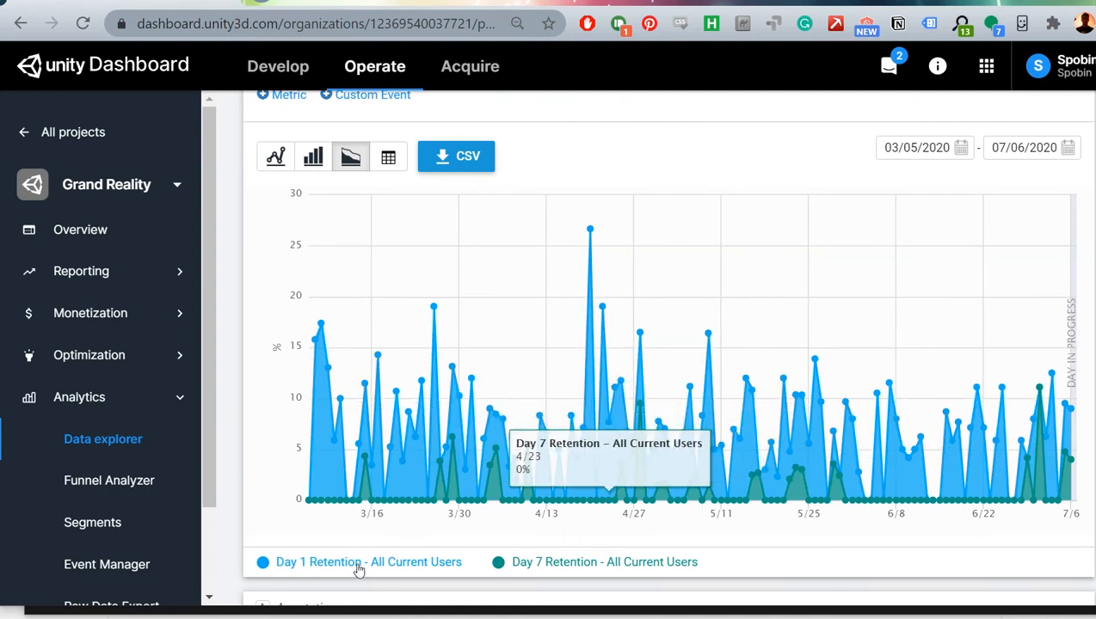
pyautogui.moveTo(862, 542)
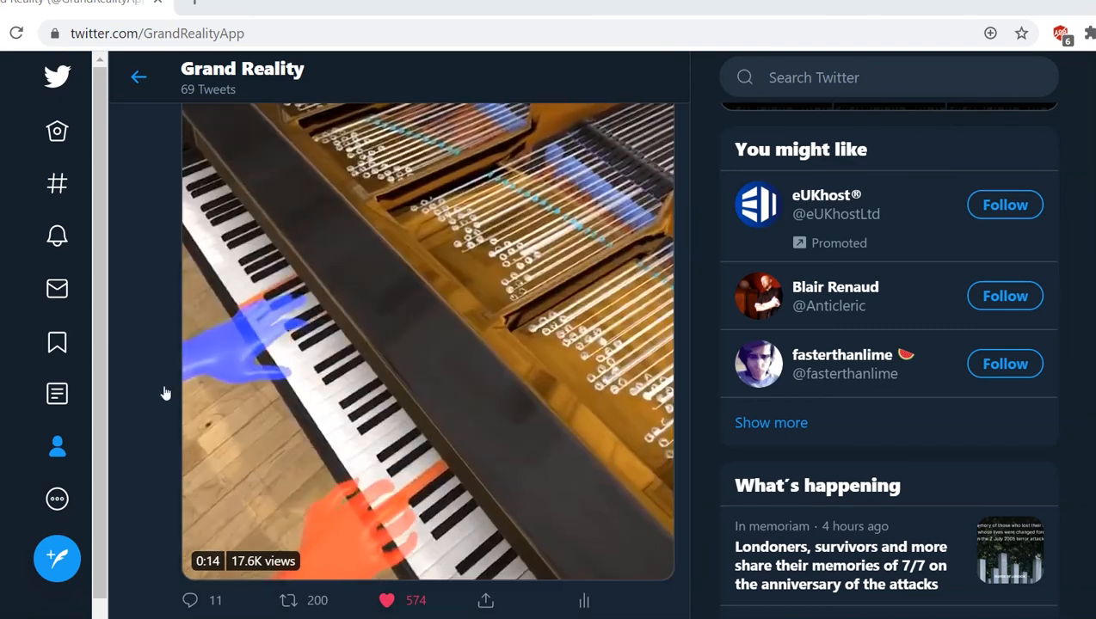
pyautogui.scroll(3)
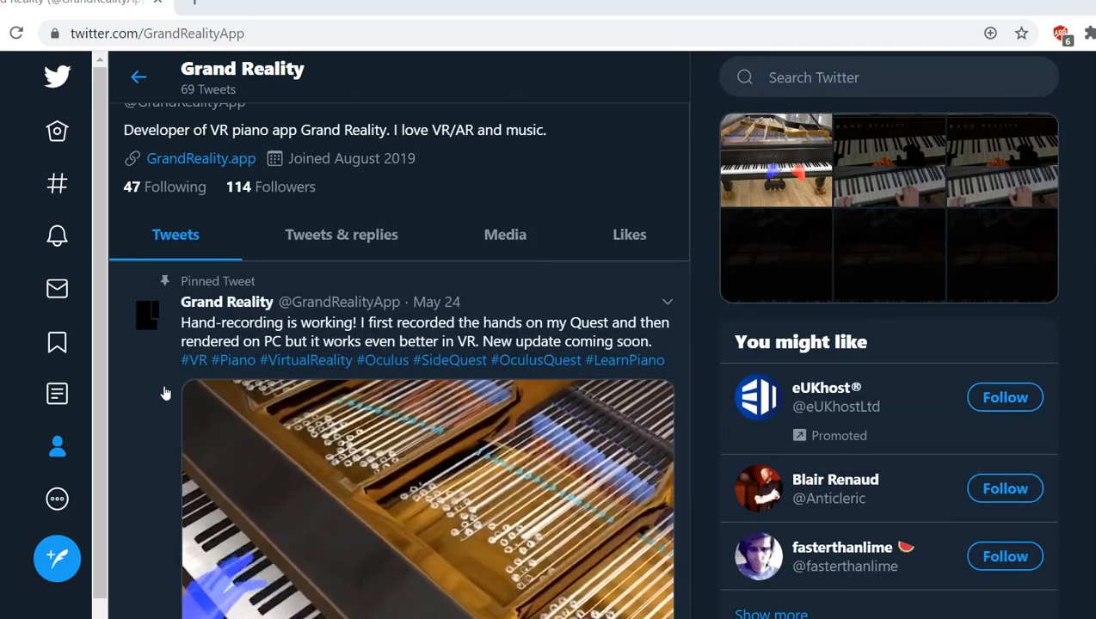
pyautogui.scroll(3)
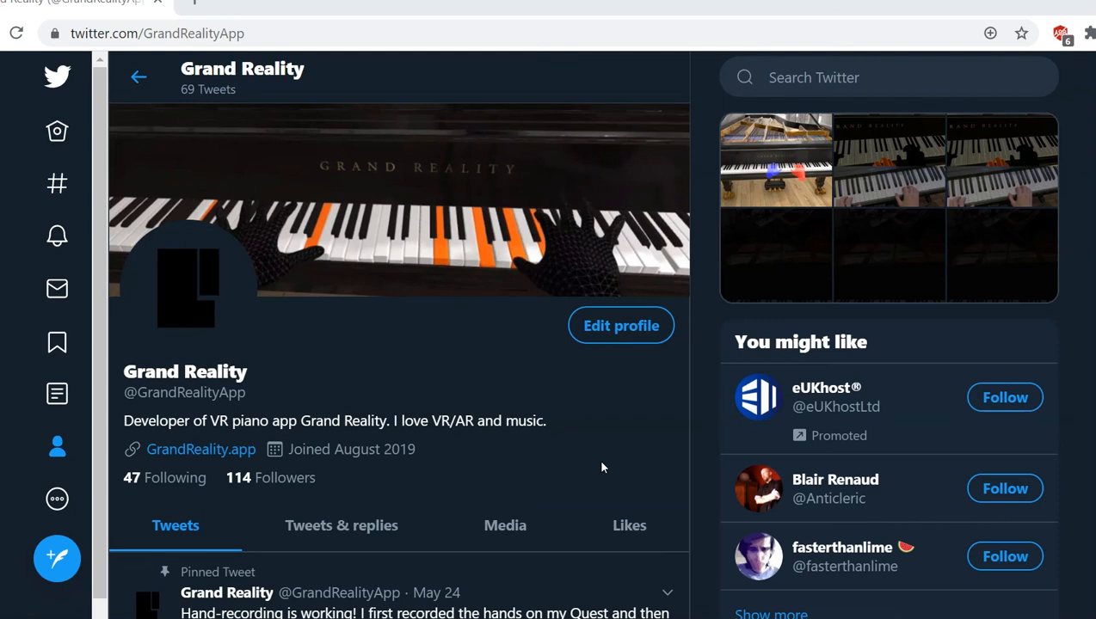
pyautogui.scroll(-3)
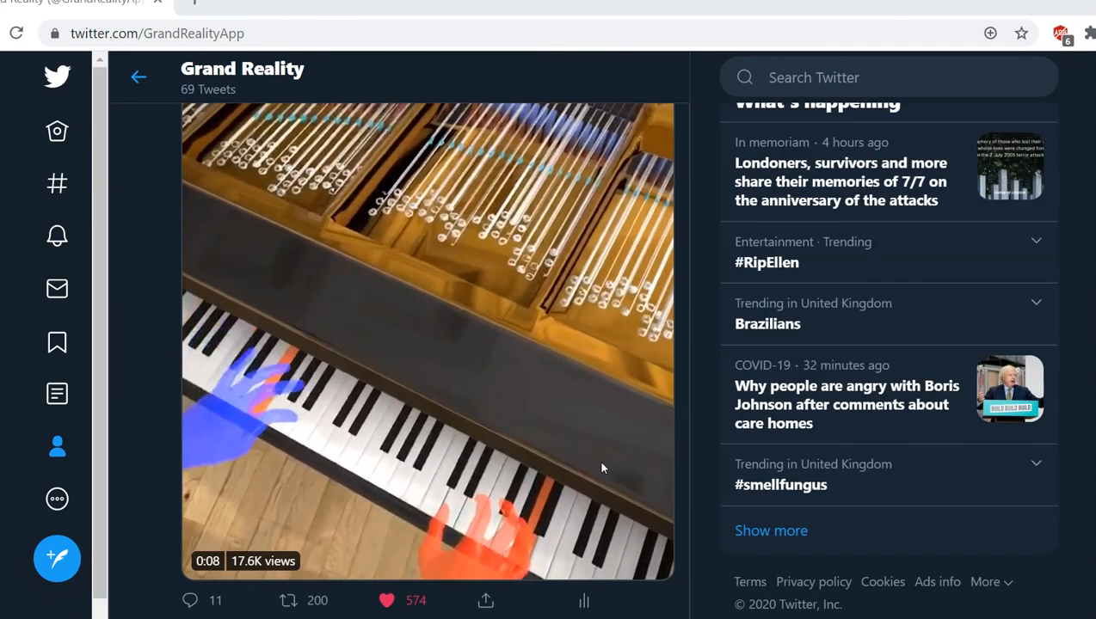